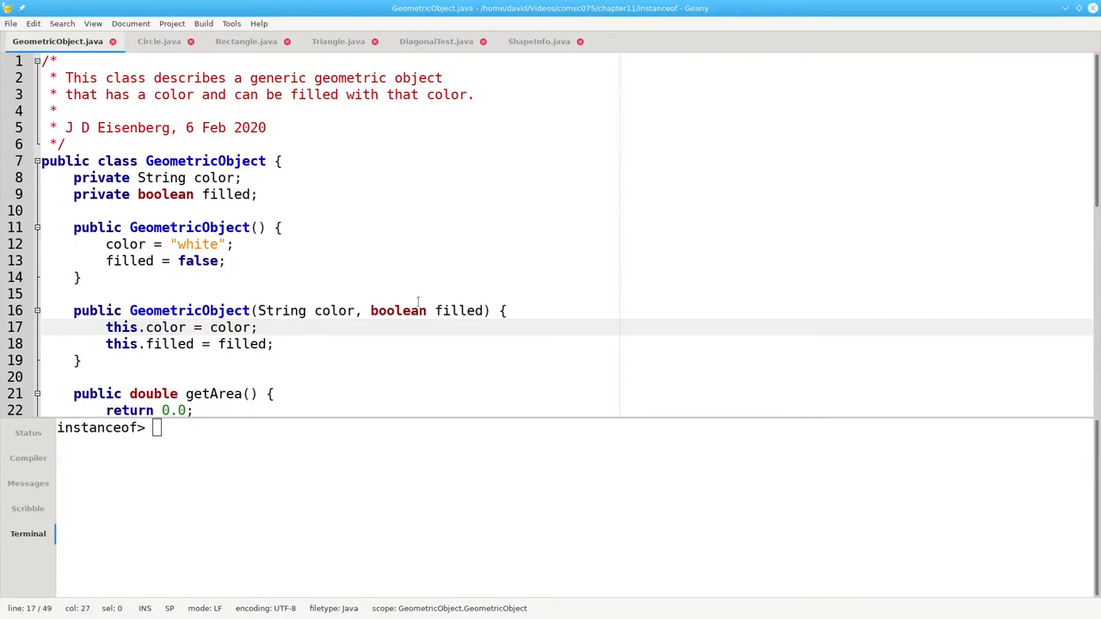
- Review GeometricObject, then Circle's getDiameter and Rectangle's getDiagonal methods
{"action": "scroll", "scroll_direction": "down", "scroll_amount": 3}
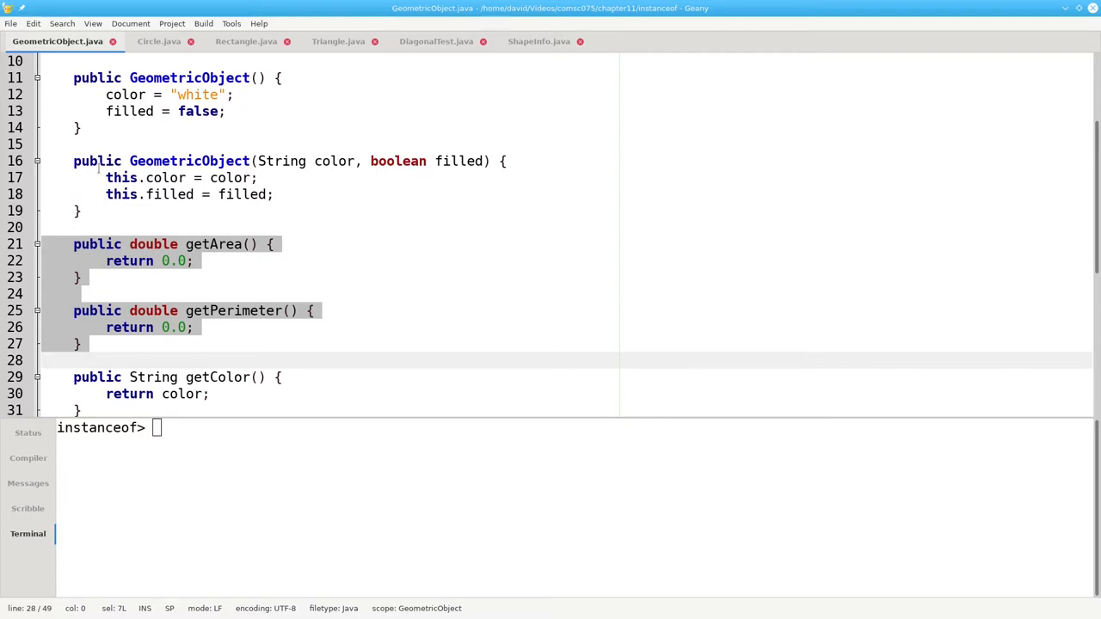
{"action": "left_click", "coordinate": [158, 41]}
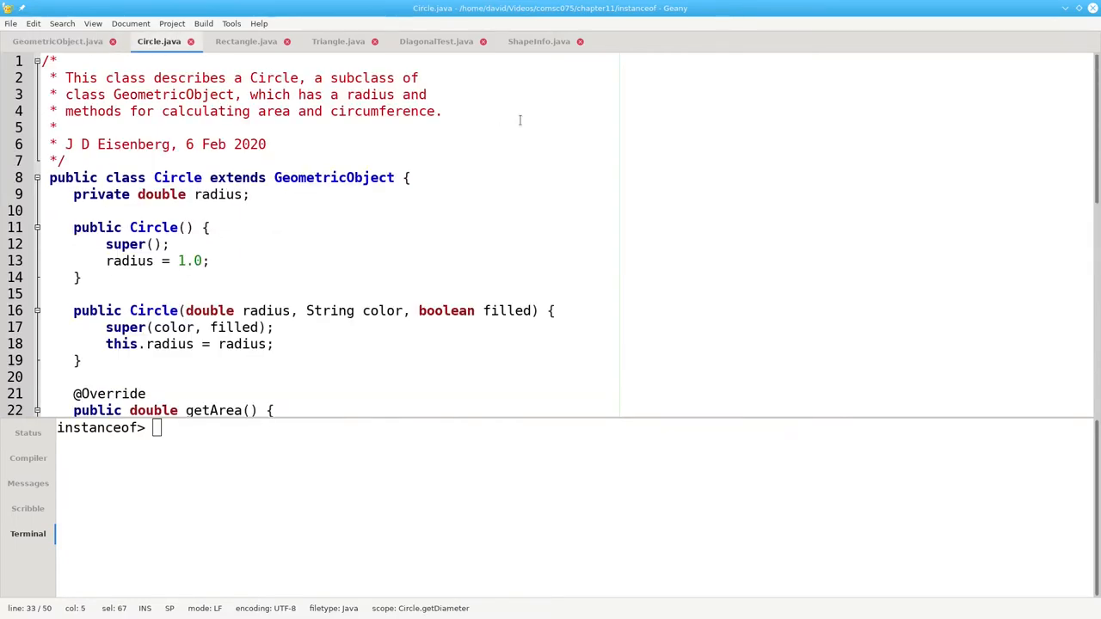
{"action": "scroll", "scroll_direction": "down", "scroll_amount": 3}
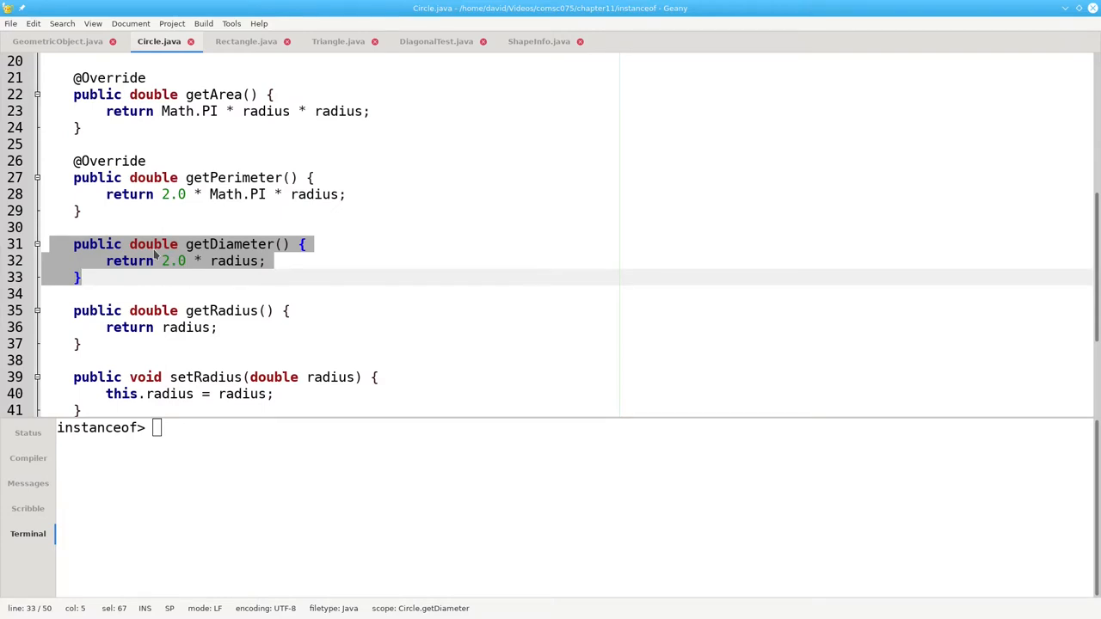
{"action": "left_click", "coordinate": [246, 41]}
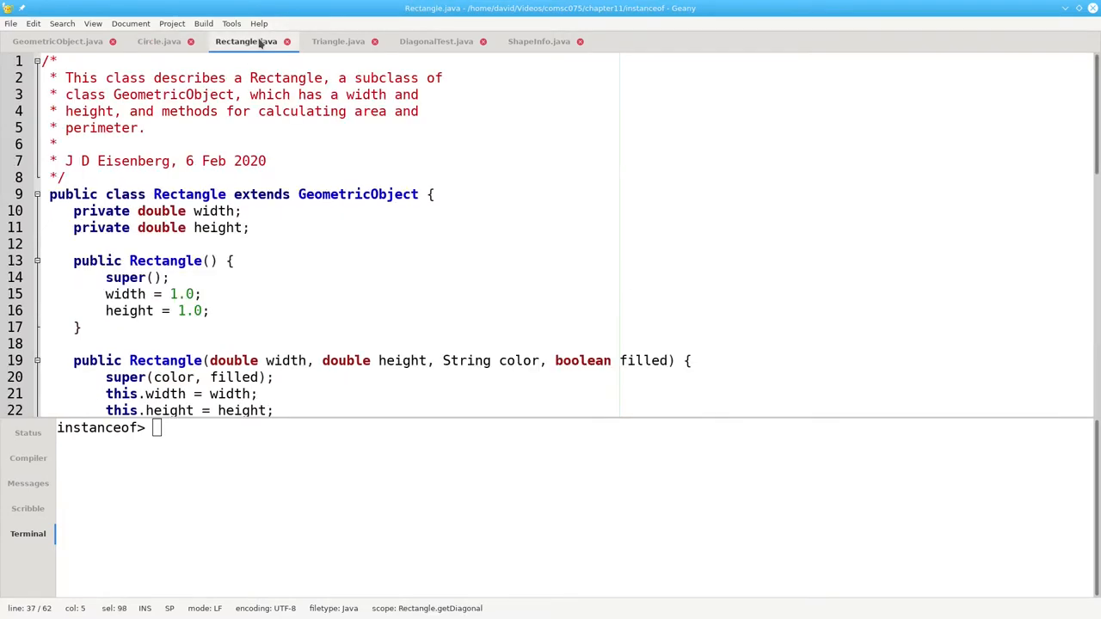
{"action": "scroll", "scroll_direction": "down", "scroll_amount": 3}
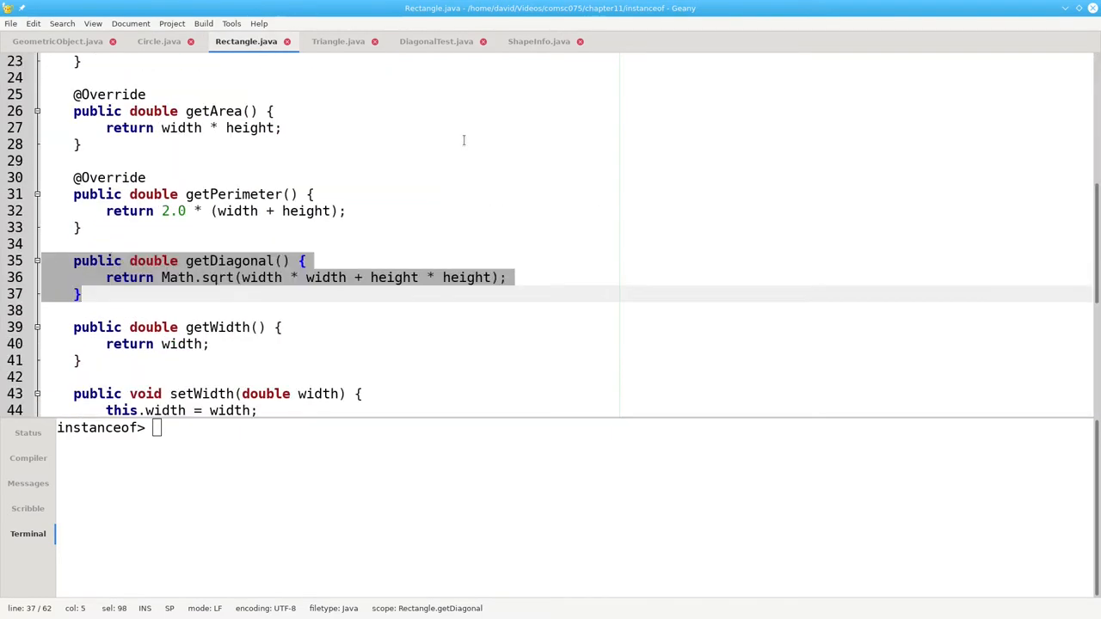
{"action": "mouse_move", "coordinate": [605, 196]}
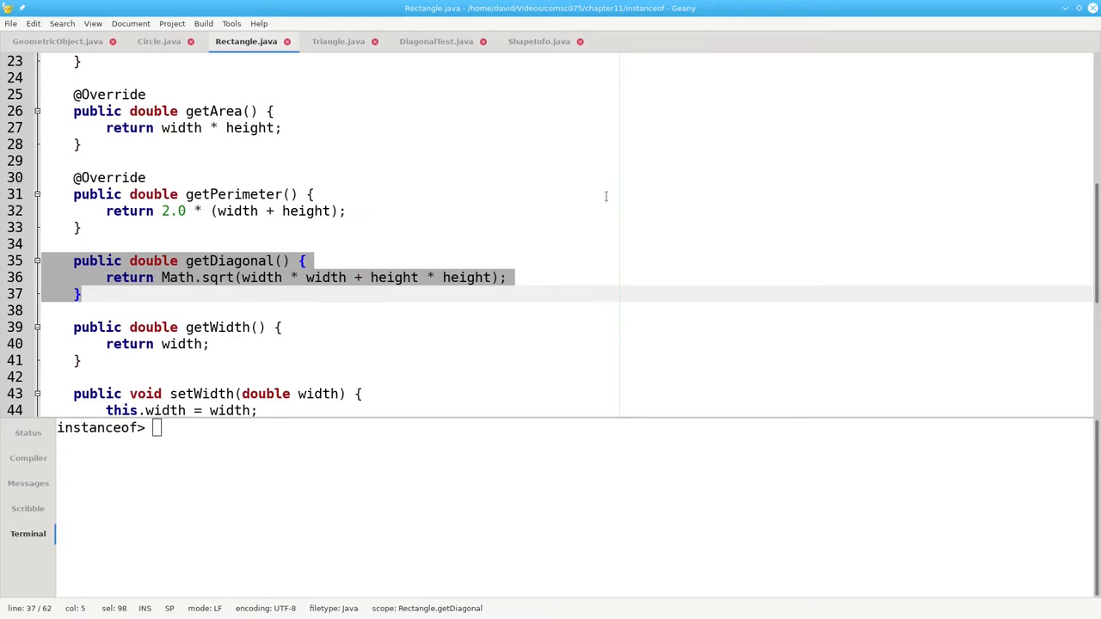
- Review Triangle's getAngles method, then switch to the DiagonalTest.java source
{"action": "left_click", "coordinate": [337, 41]}
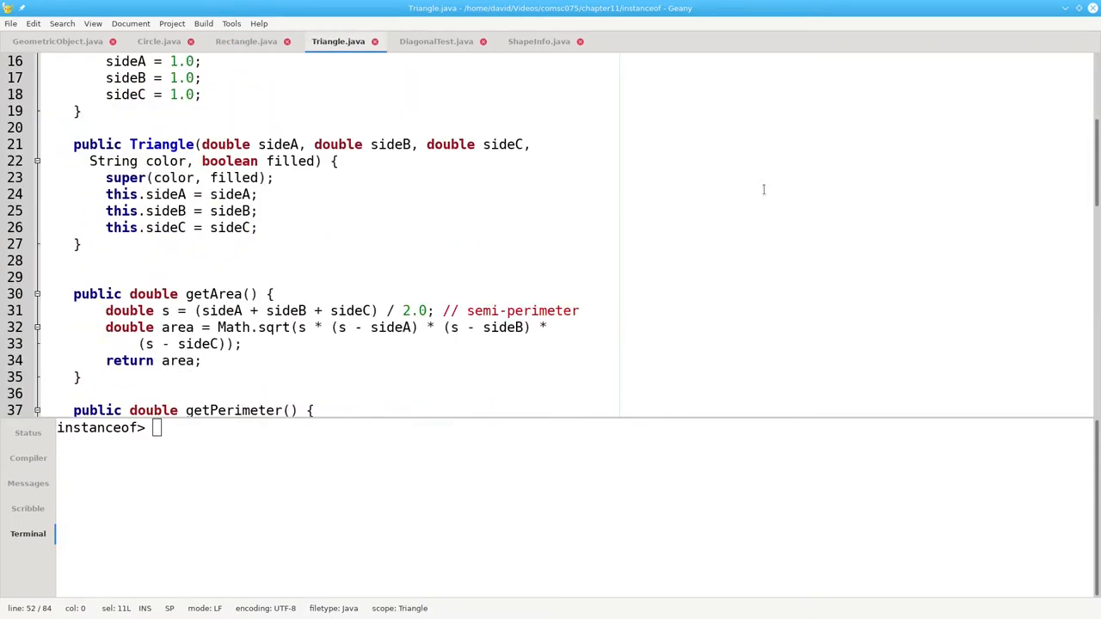
{"action": "scroll", "scroll_direction": "down", "scroll_amount": 3}
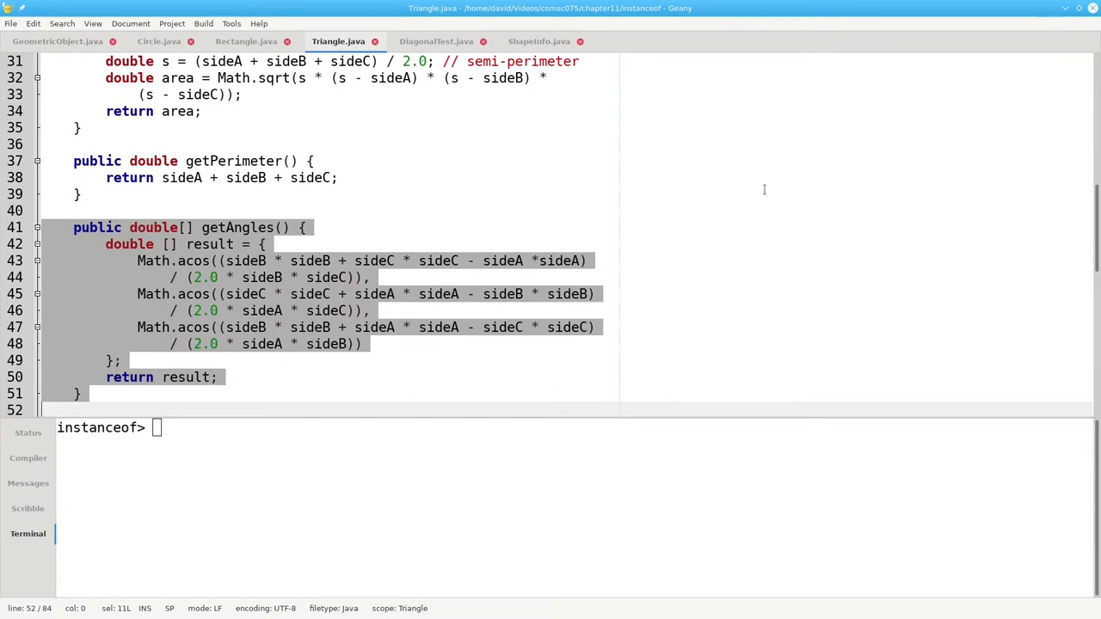
{"action": "left_click", "coordinate": [437, 41]}
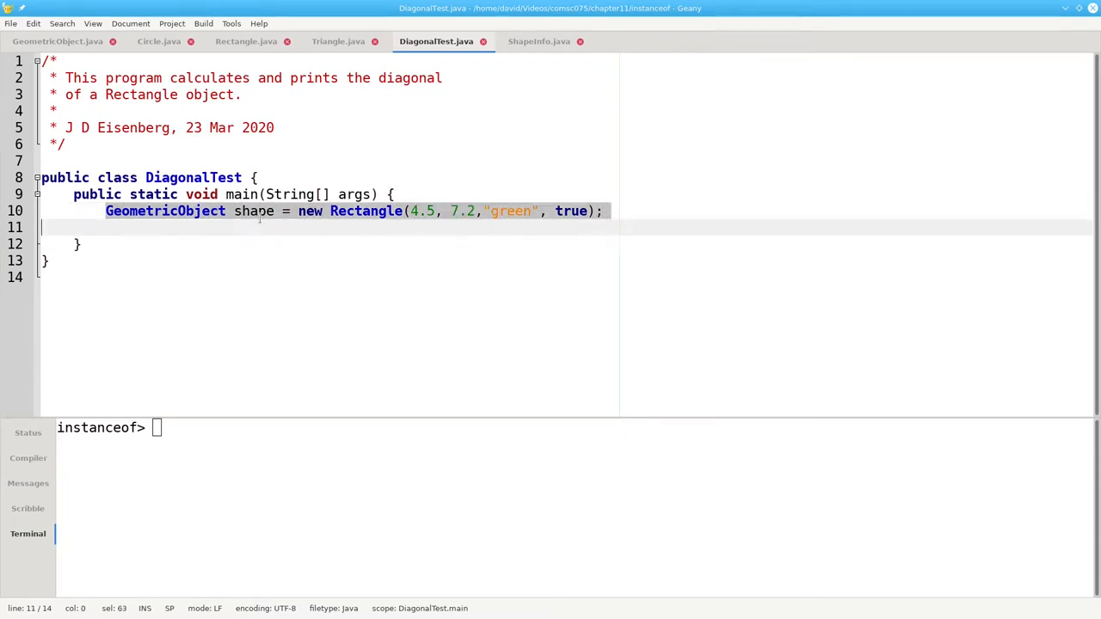
{"action": "double_click", "coordinate": [365, 210]}
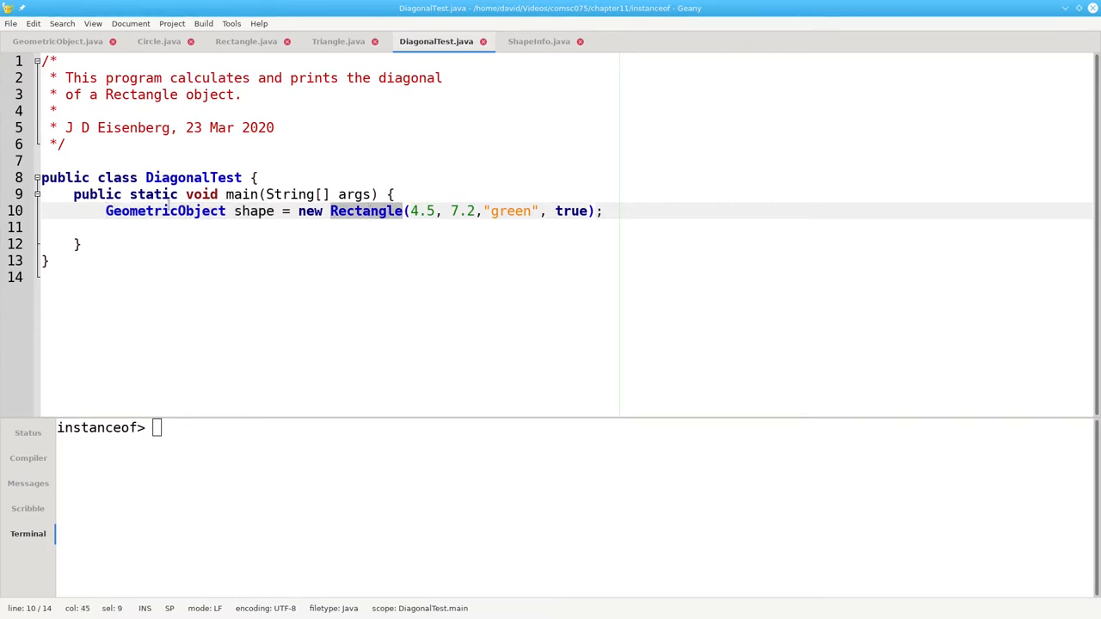
{"action": "double_click", "coordinate": [165, 210]}
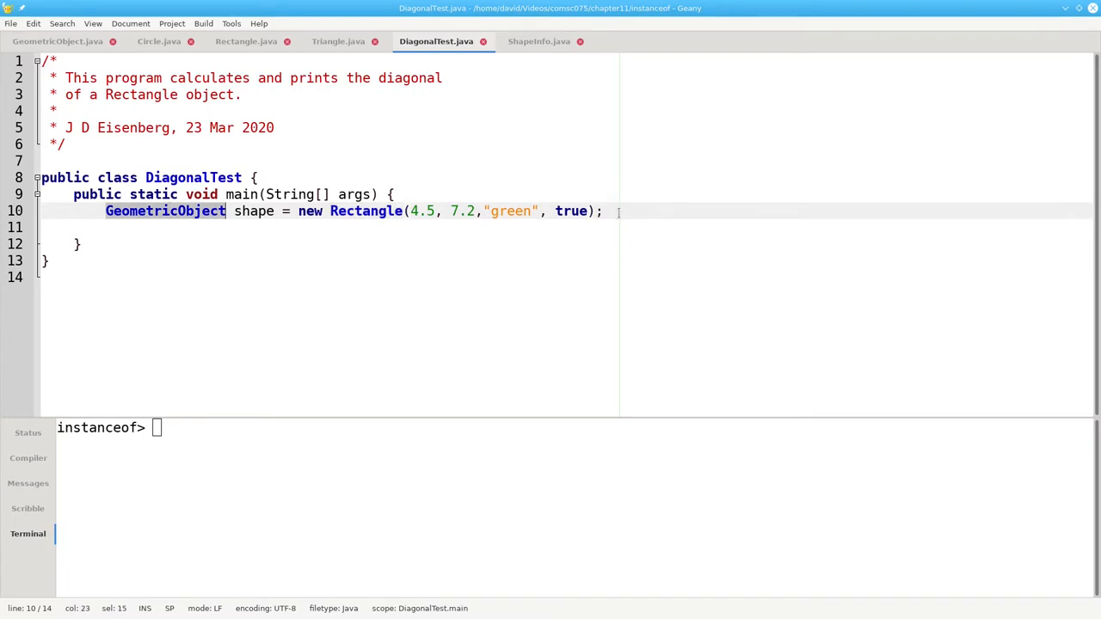
{"action": "double_click", "coordinate": [365, 210]}
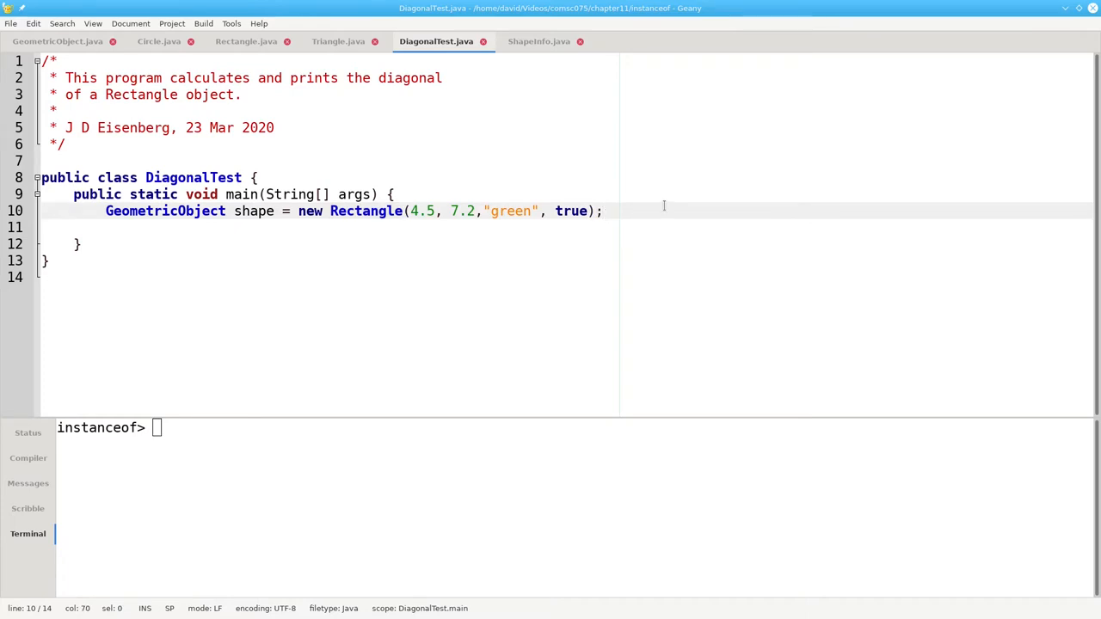
- Add 'double diag = shape.getDiagonal();' and printf 'Diagonal is %.3f\n' with diag, then compile
{"action": "type", "text": "double"}
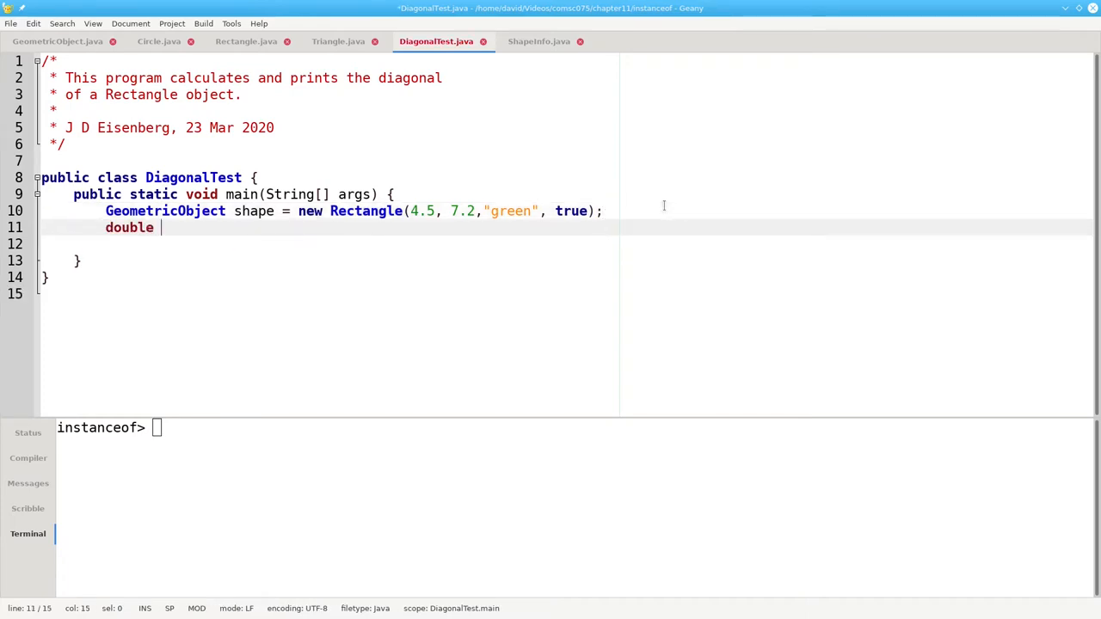
{"action": "type", "text": "diag ="}
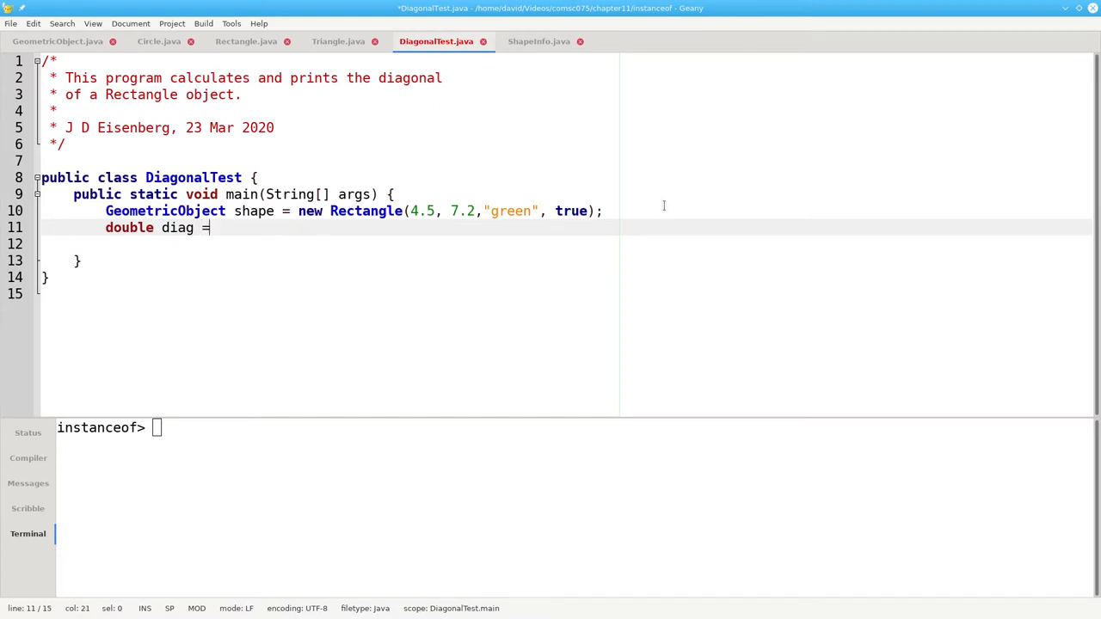
{"action": "type", "text": "shape.getDiagonal();"}
{"action": "left_click", "coordinate": [566, 243]}
{"action": "type", "text": "System.out."}
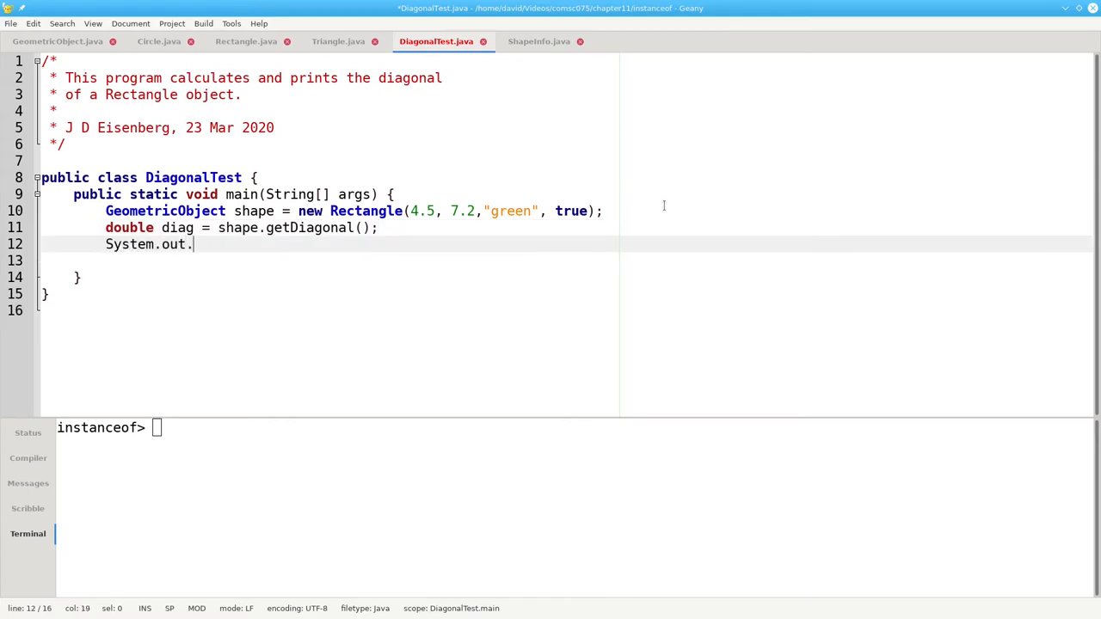
{"action": "type", "text": "printf(\"Diagonal is %.3f"}
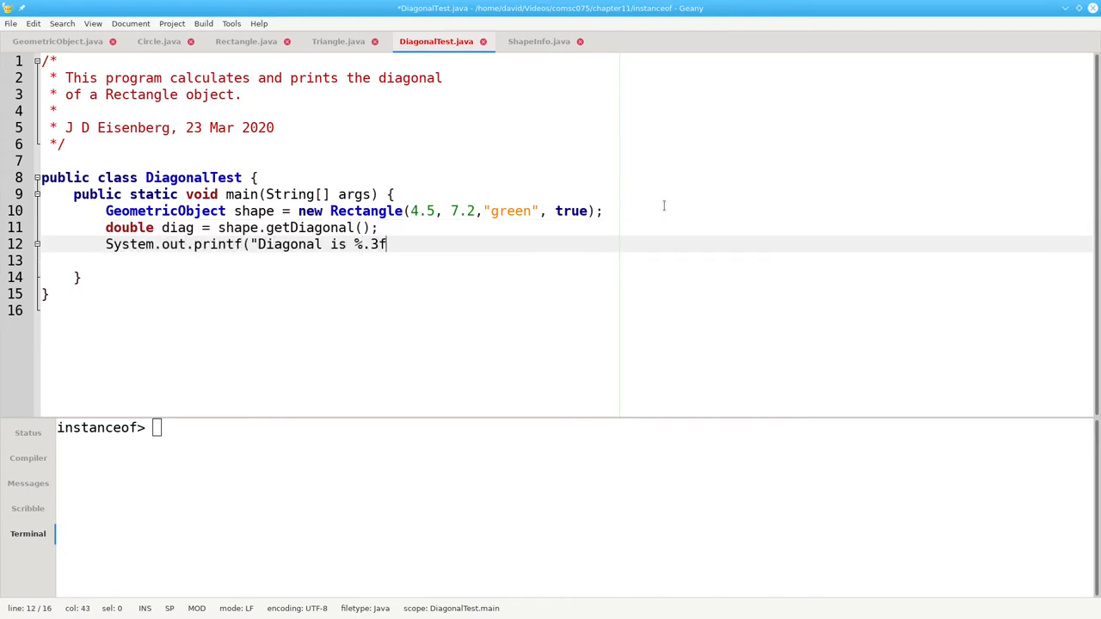
{"action": "type", "text": "\\n\", diag);"}
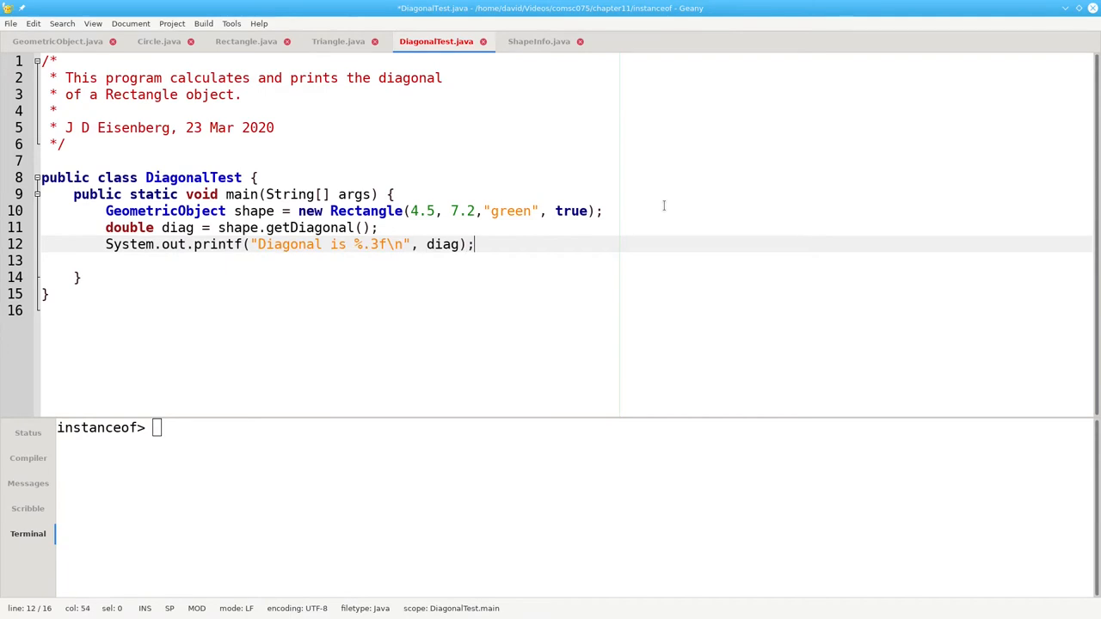
{"action": "key", "text": "ctrl+s"}
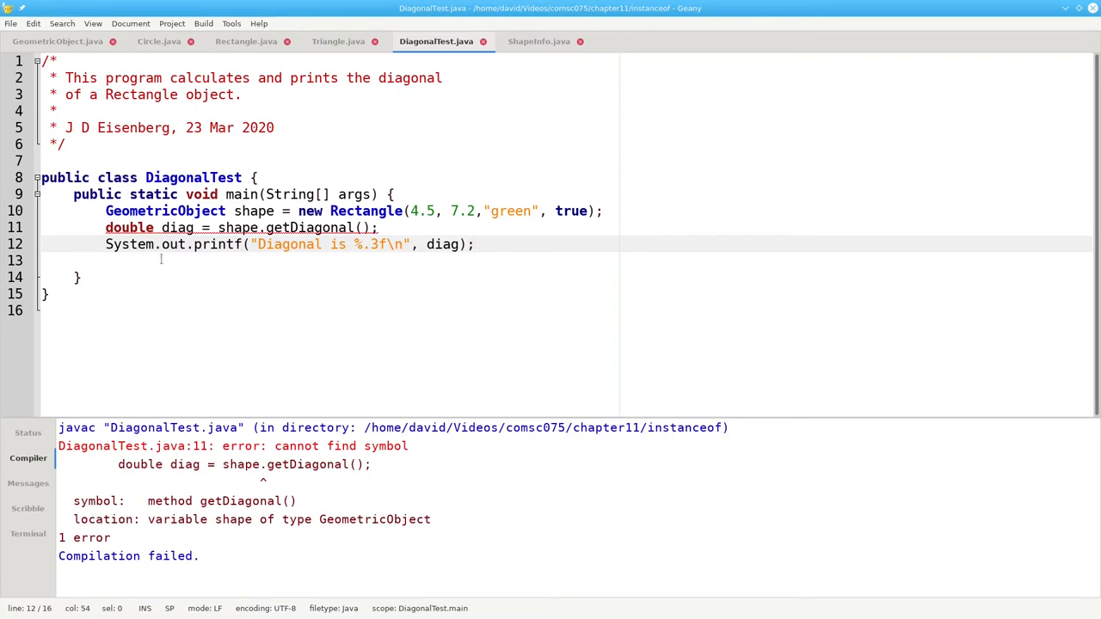
- Highlight the shape variable on the line failing with 'cannot find symbol getDiagonal'
{"action": "double_click", "coordinate": [165, 210]}
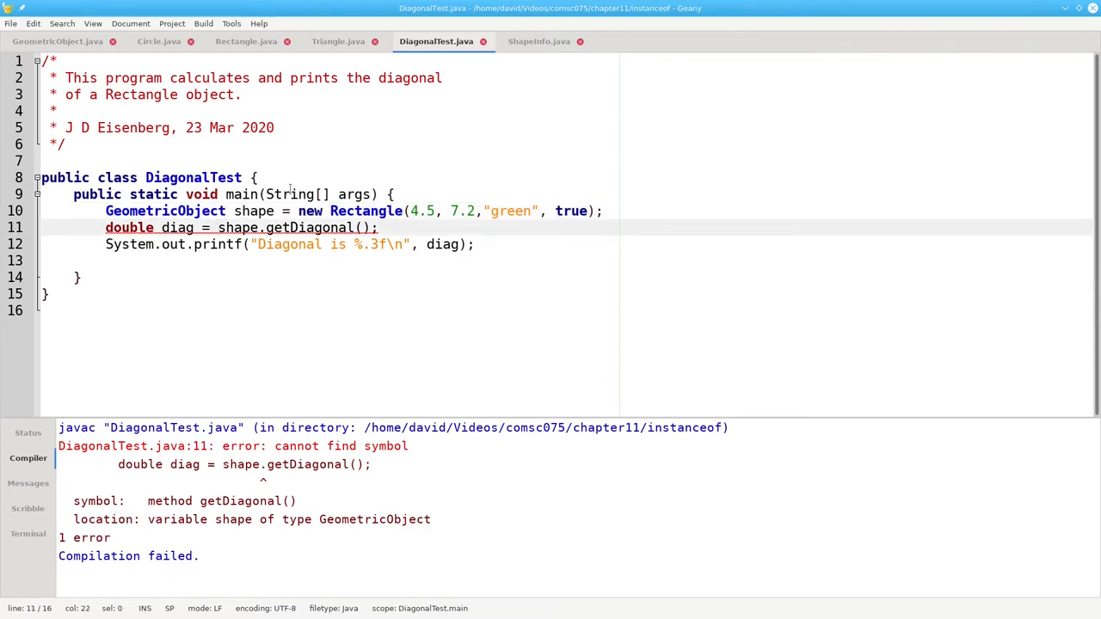
- Change the call to ((Rectangle) shape).getDiagonal() and compile DiagonalTest successfully
{"action": "type", "text": "(Rectangle"}
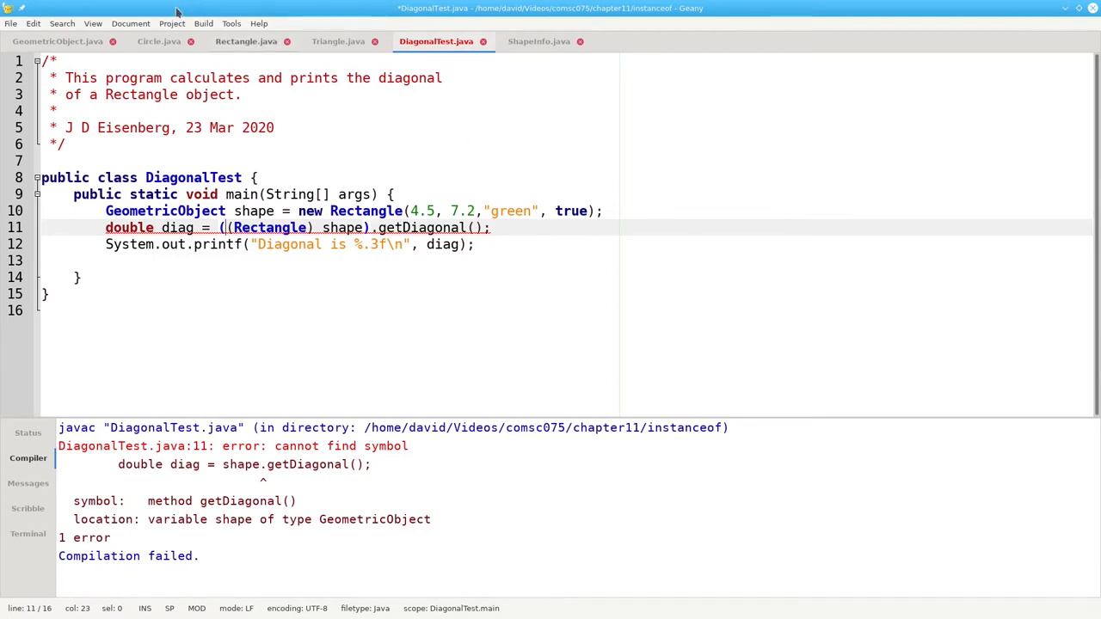
{"action": "left_click", "coordinate": [203, 24]}
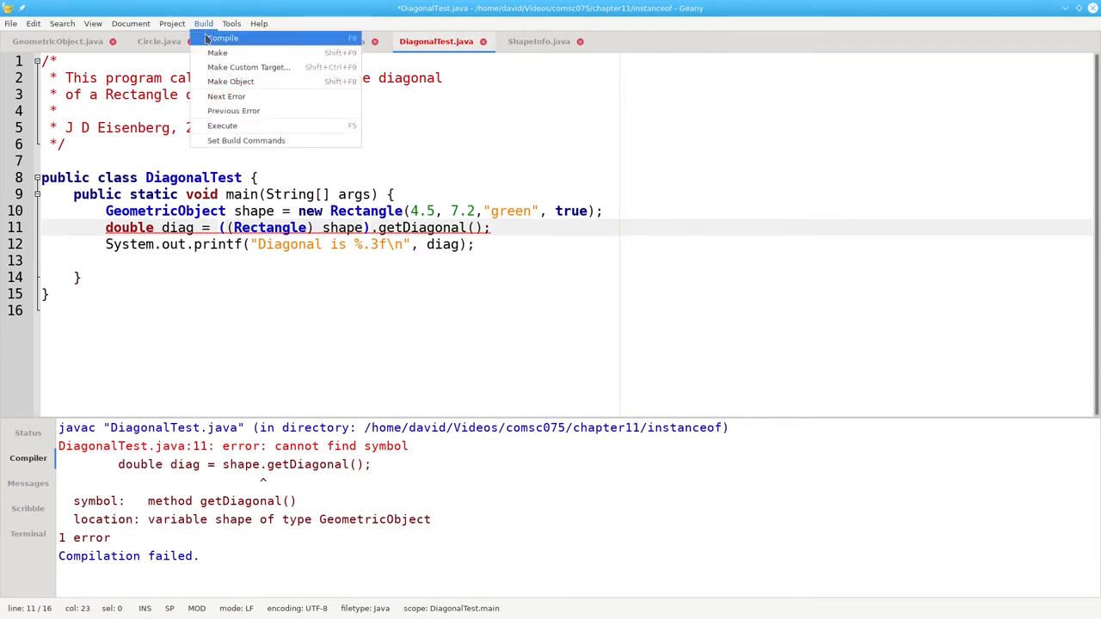
{"action": "left_click", "coordinate": [223, 38]}
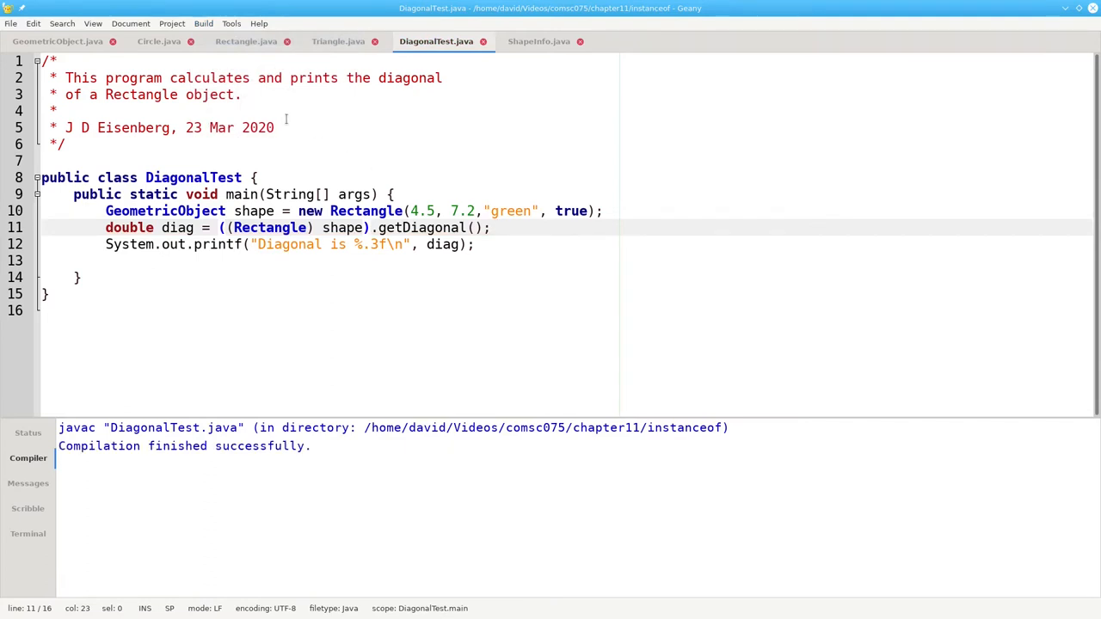
- Run 'java DiagonalTest' in the terminal, printing 'Diagonal is 8.491', and highlight the Rectangle cast
{"action": "left_click", "coordinate": [27, 533]}
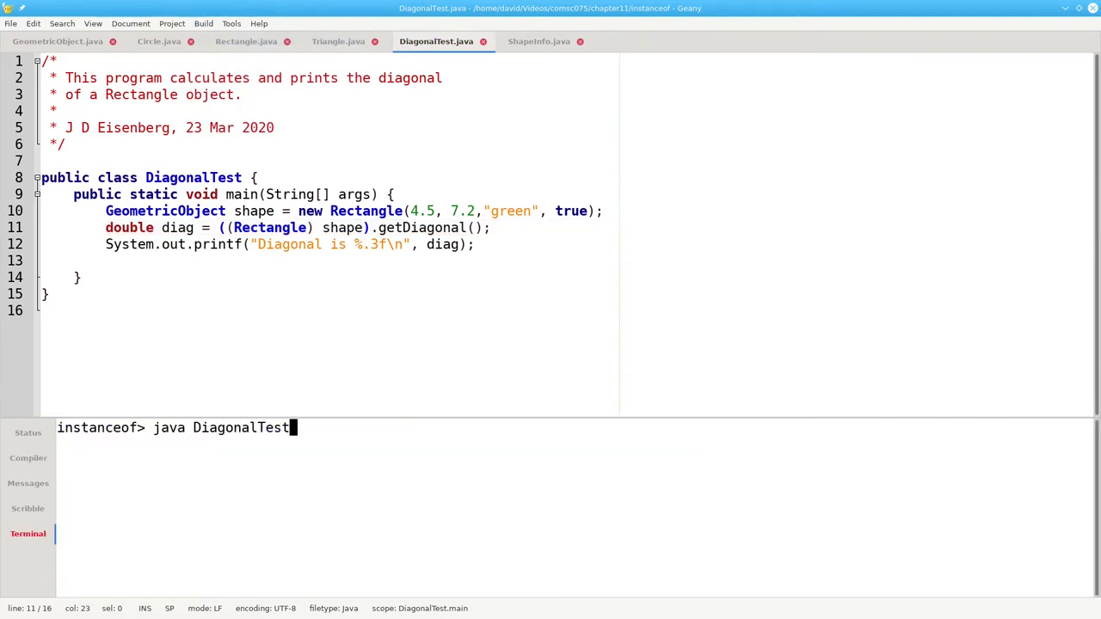
{"action": "key", "text": "Return"}
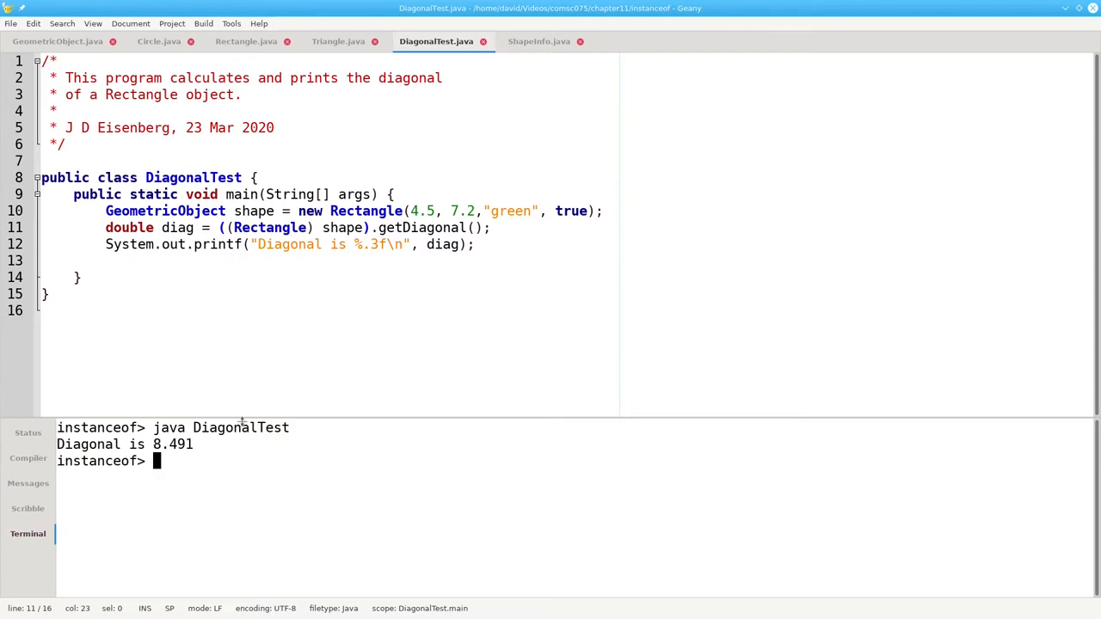
{"action": "double_click", "coordinate": [268, 227]}
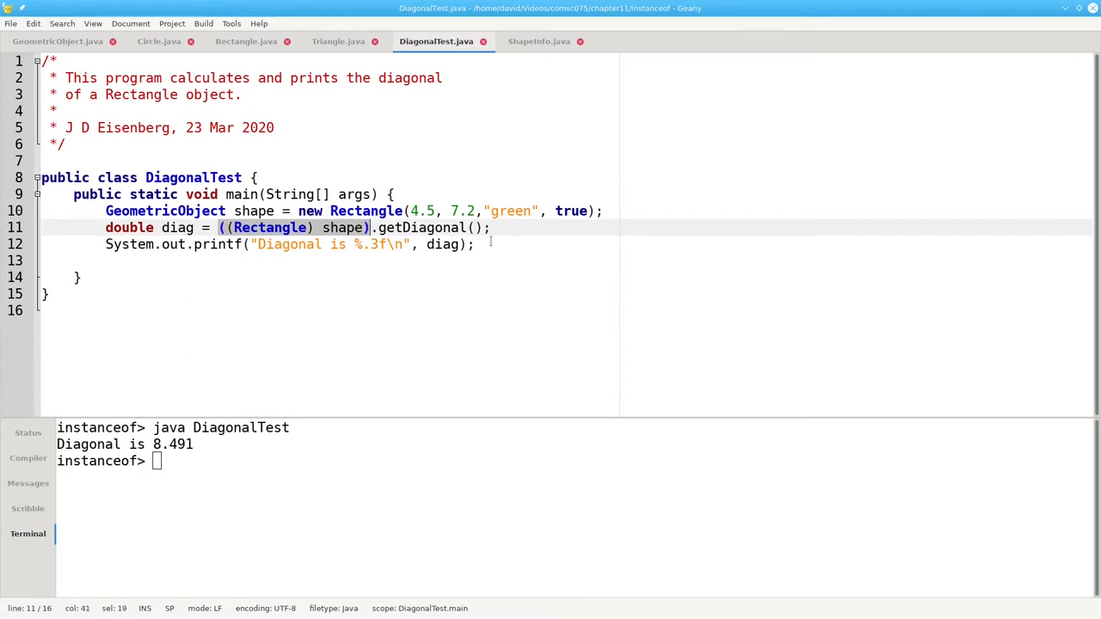
{"action": "mouse_move", "coordinate": [602, 244]}
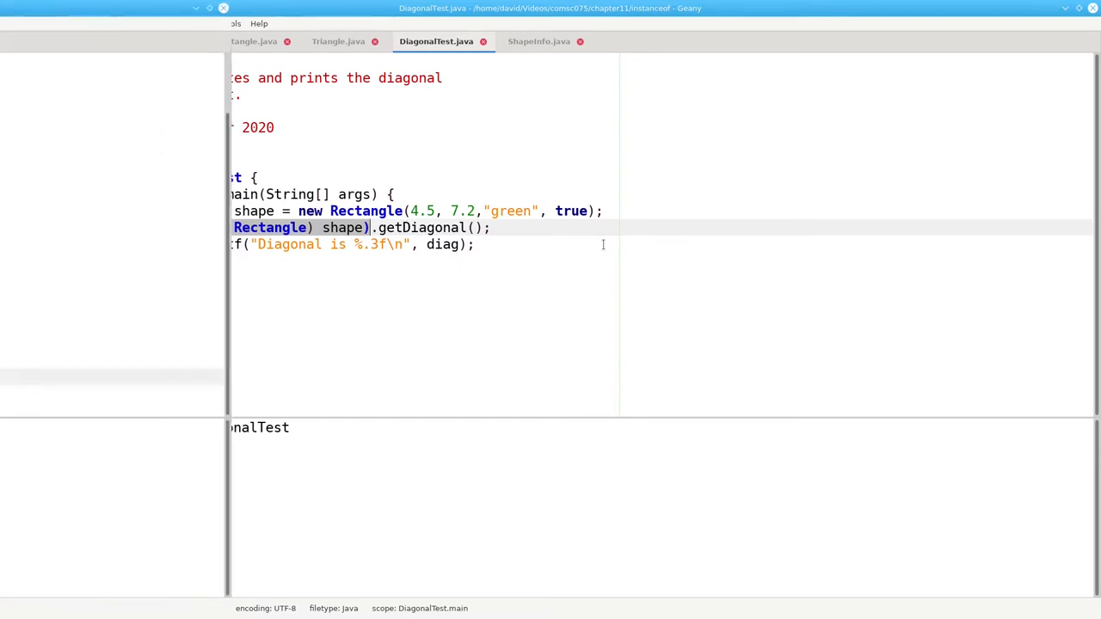
- Switch to ShapeInfo.java and highlight the getPerimeter call in its loop
{"action": "left_click", "coordinate": [538, 41]}
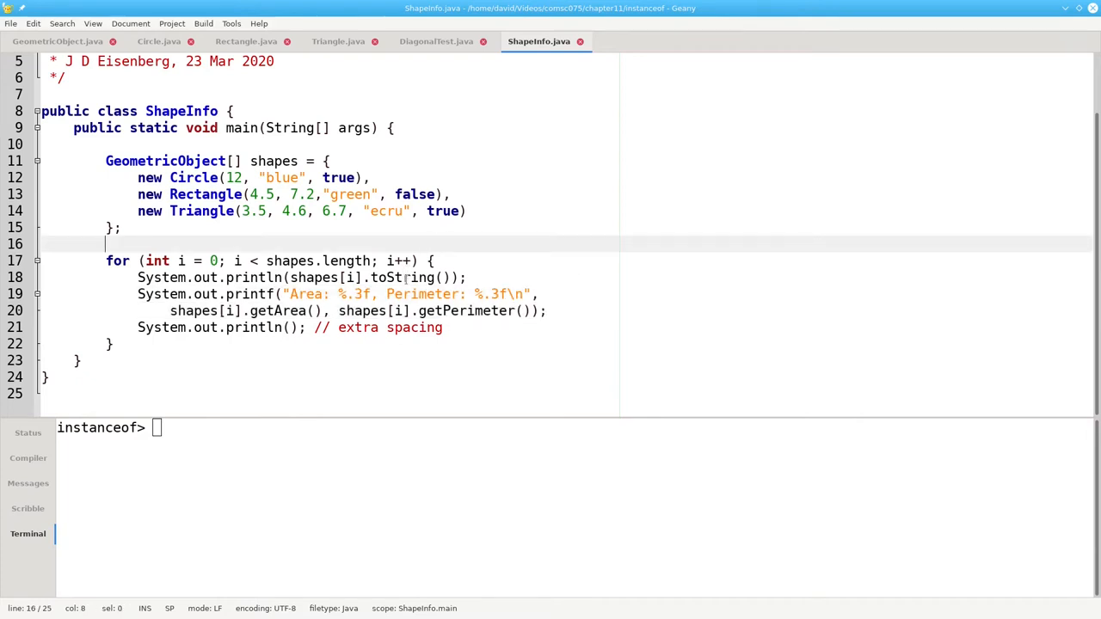
{"action": "left_click", "coordinate": [284, 310]}
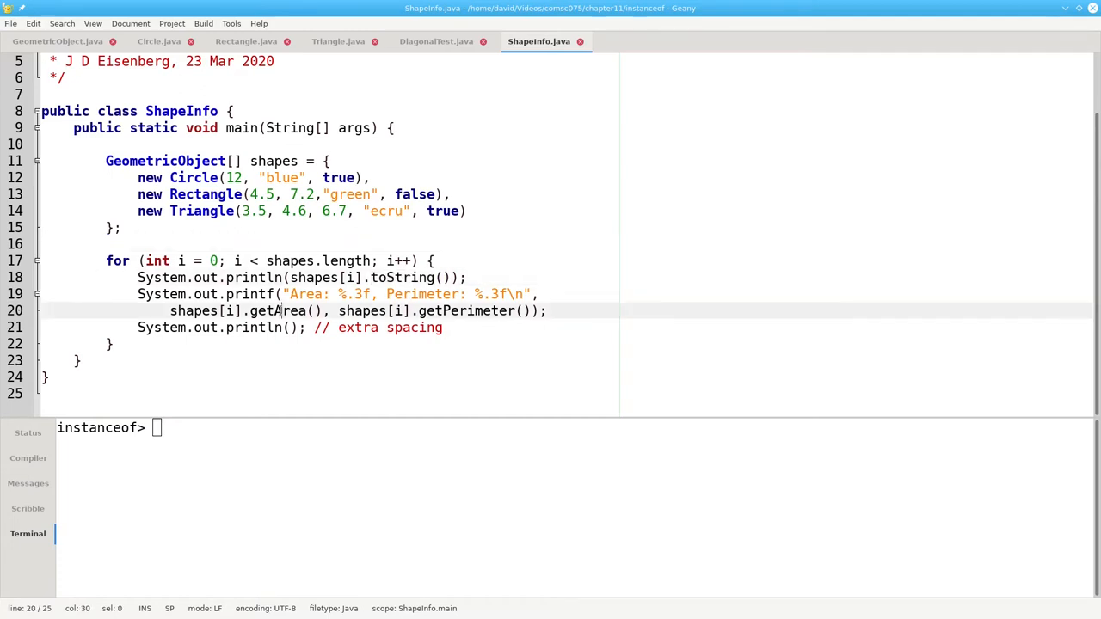
{"action": "double_click", "coordinate": [465, 310]}
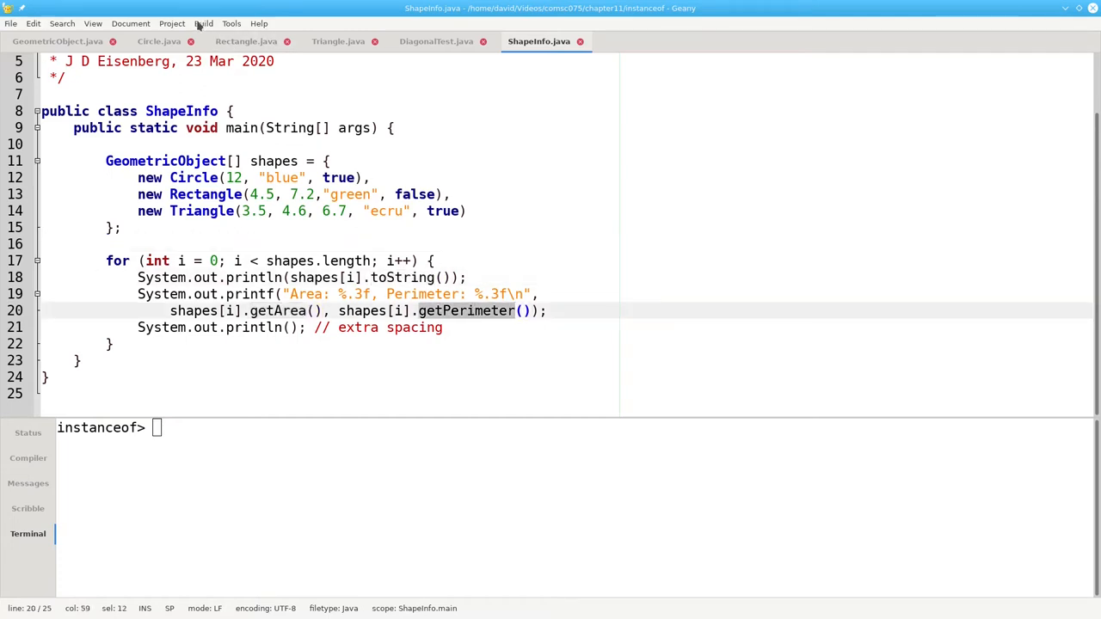
- Compile ShapeInfo and run 'java ShapeInfo', printing each shape's description, area and perimeter
{"action": "left_click", "coordinate": [203, 25]}
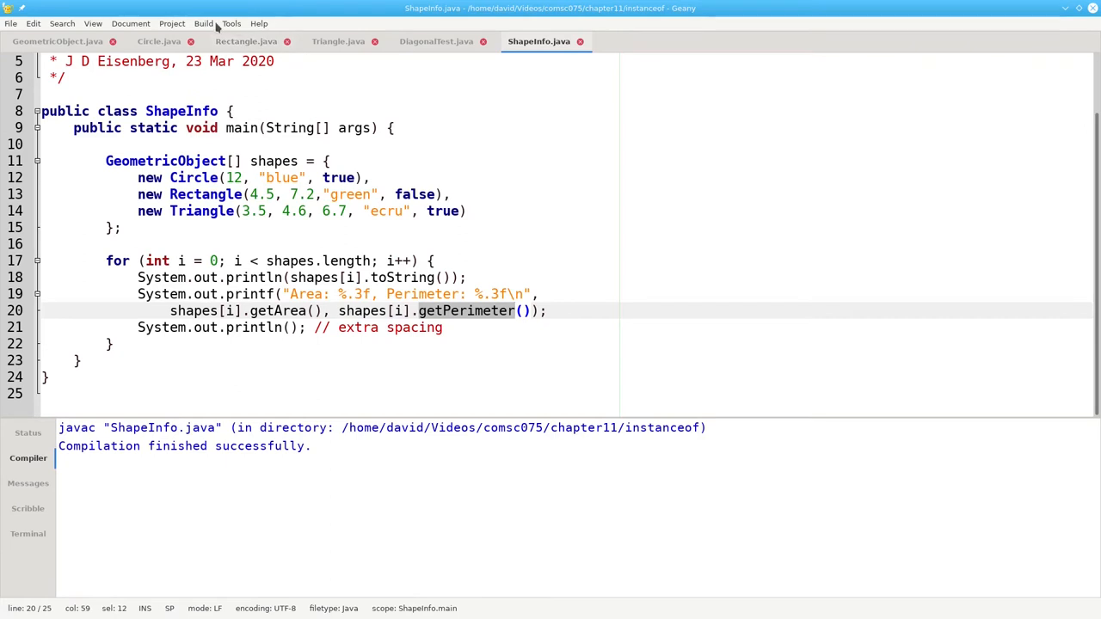
{"action": "left_click", "coordinate": [28, 534]}
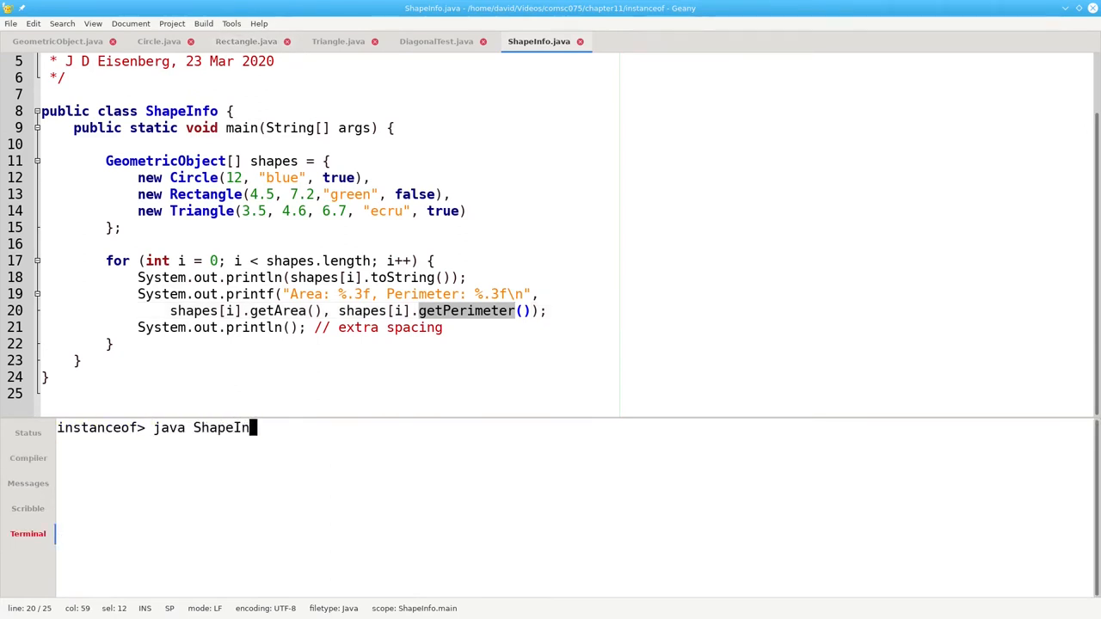
{"action": "key", "text": "Return"}
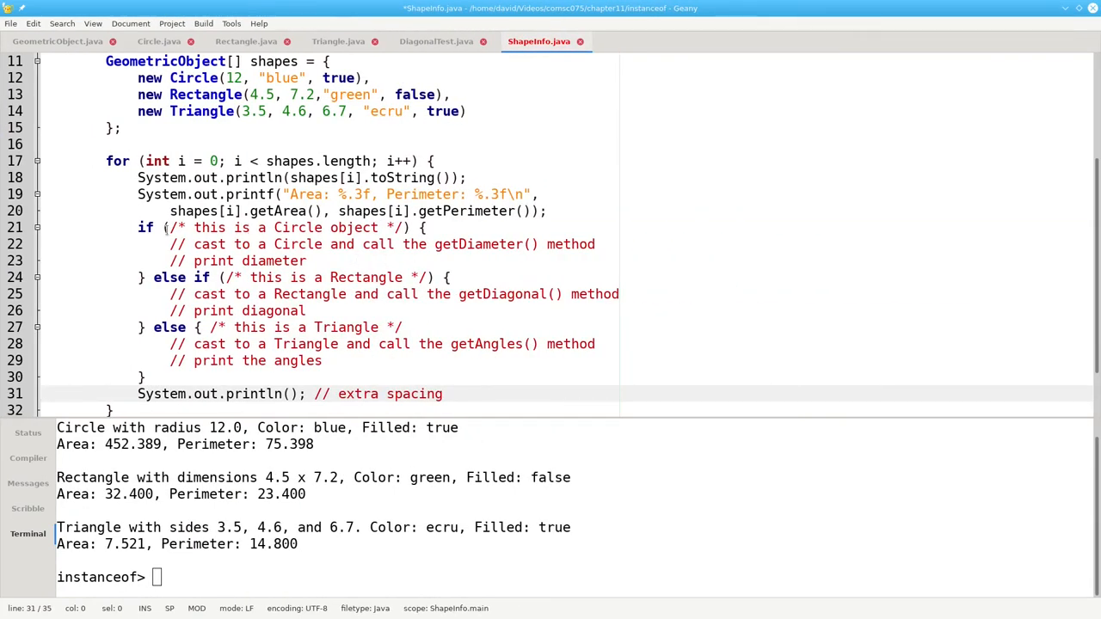
- Replace the circle comments with 'double diam = ((Circle) shapes[i]).getDiameter();'
{"action": "left_click", "coordinate": [173, 227]}
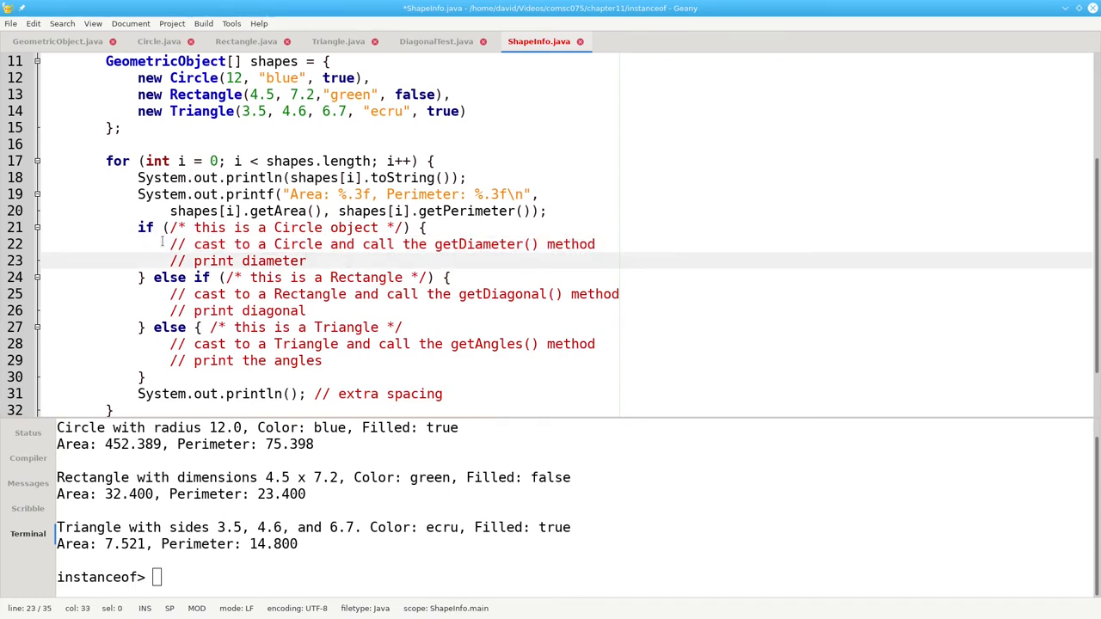
{"action": "left_click_drag", "start_coordinate": [172, 244], "coordinate": [306, 262]}
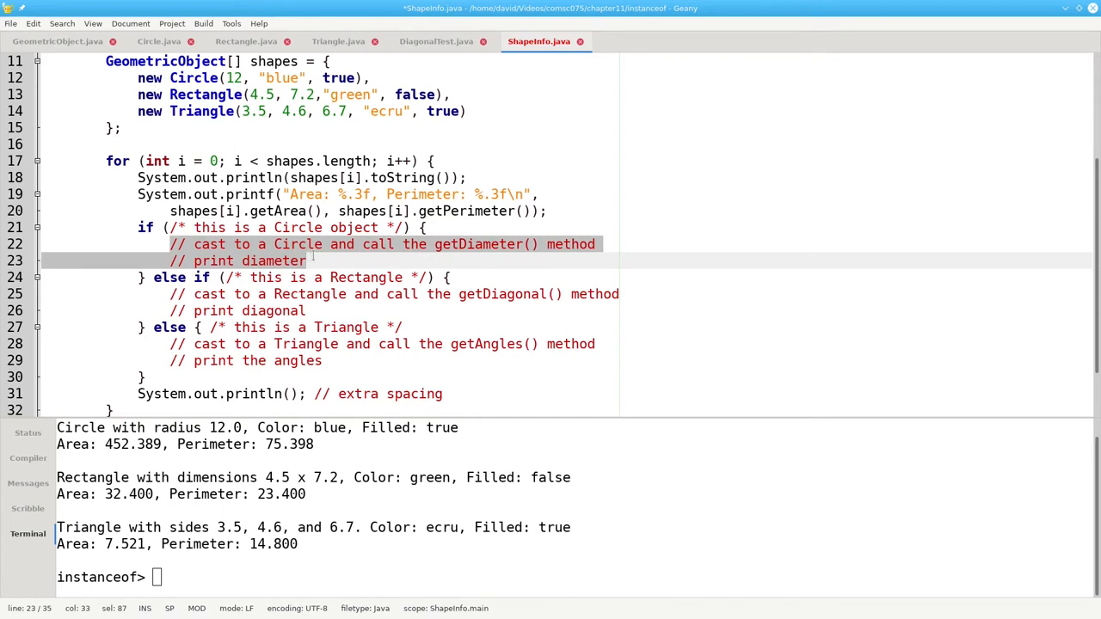
{"action": "type", "text": "double diam ="}
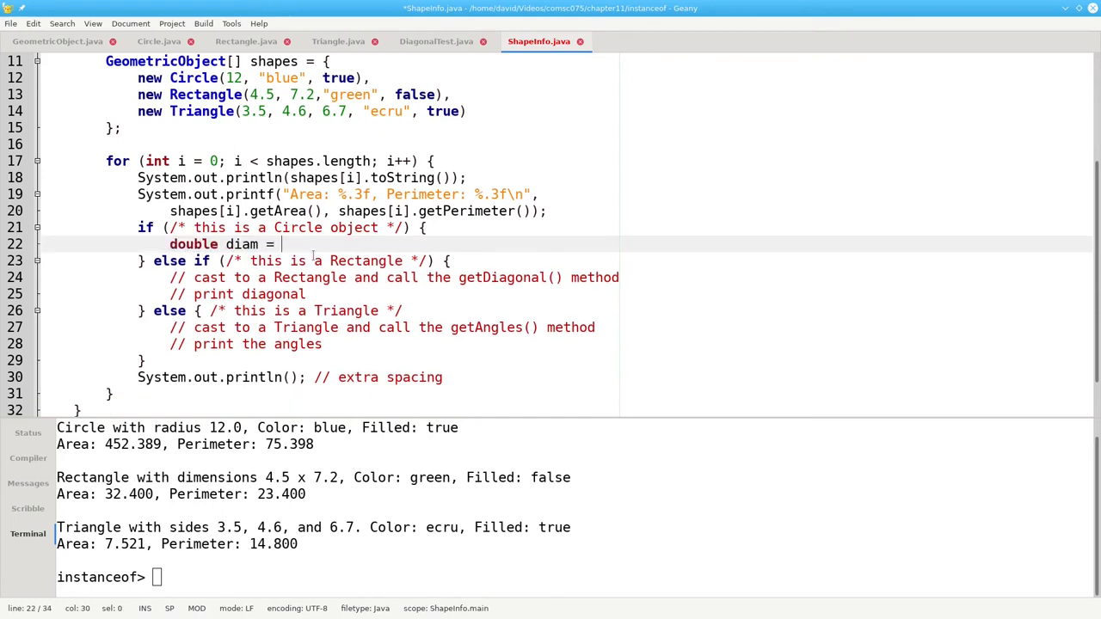
{"action": "type", "text": "((Circle"}
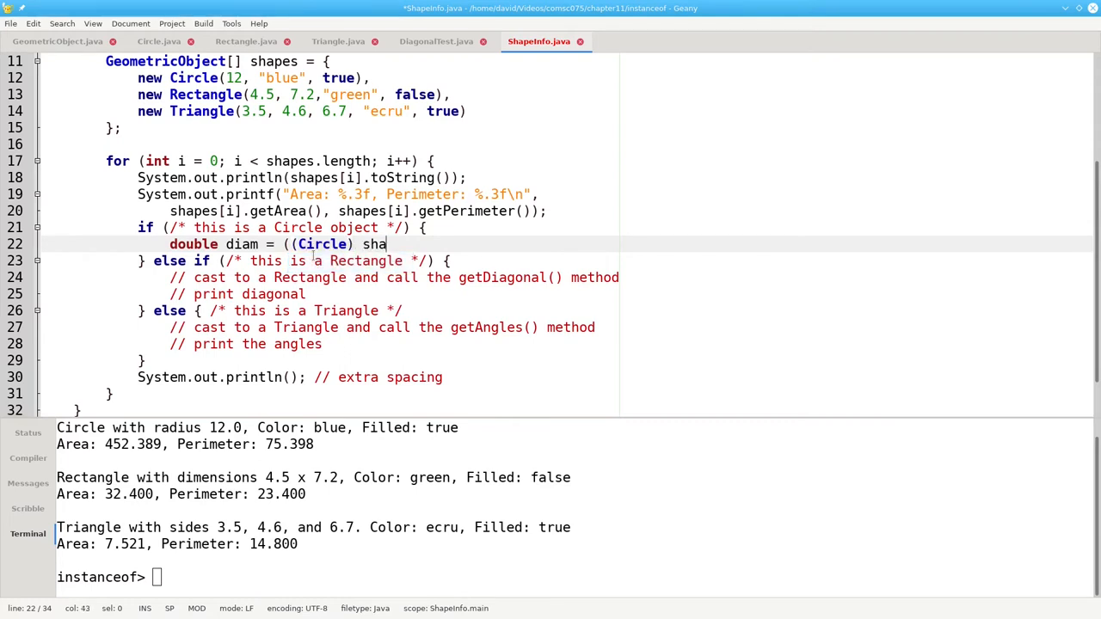
{"action": "type", "text": "shapes[i]).getDiameter();"}
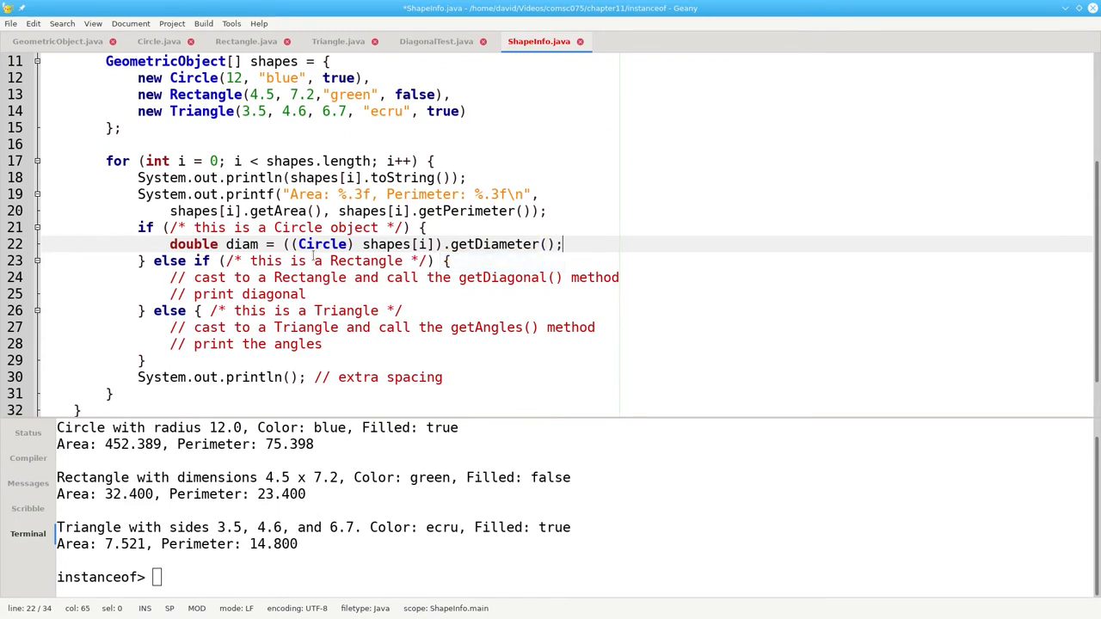
{"action": "key", "text": "Return"}
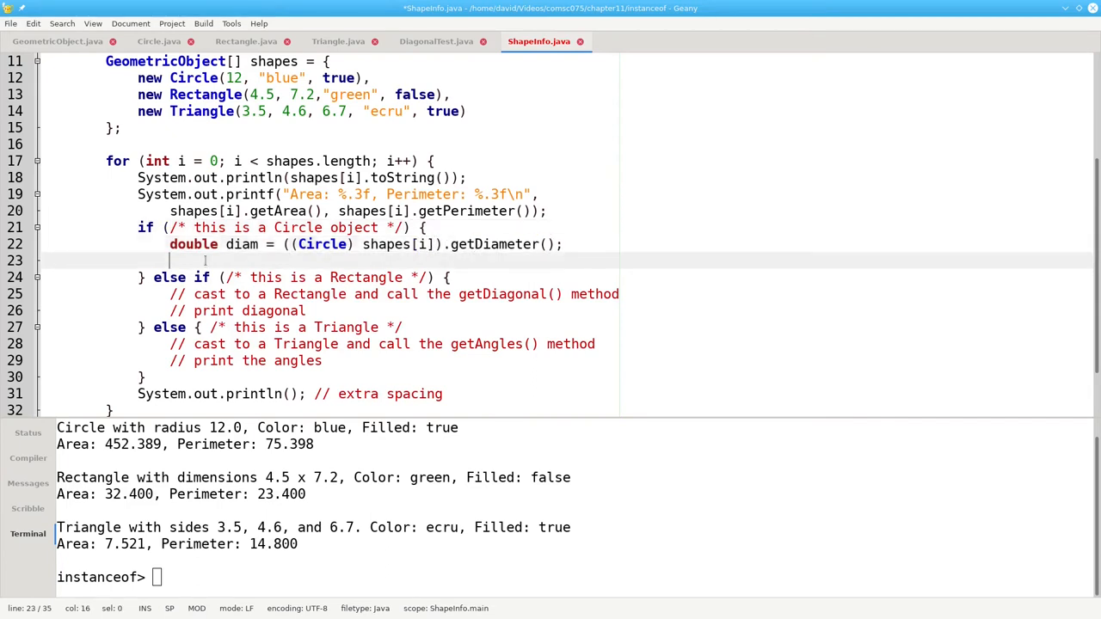
- Start the line System.out.printf("Diameter: %.3f\n" to print the diameter
{"action": "type", "text": "System."}
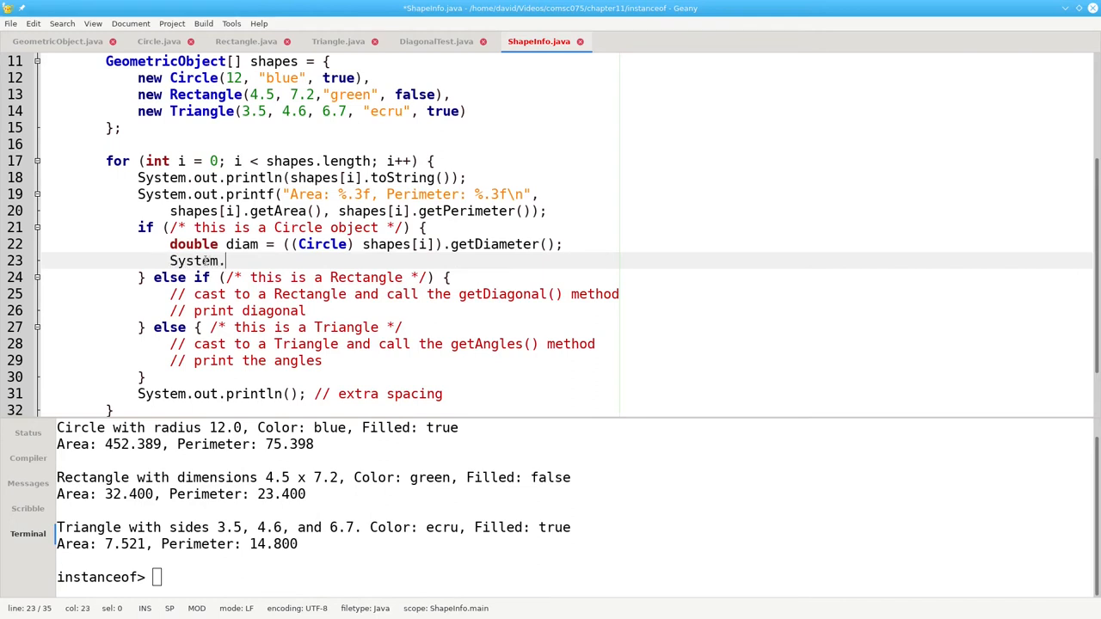
{"action": "type", "text": "out.printf(\""}
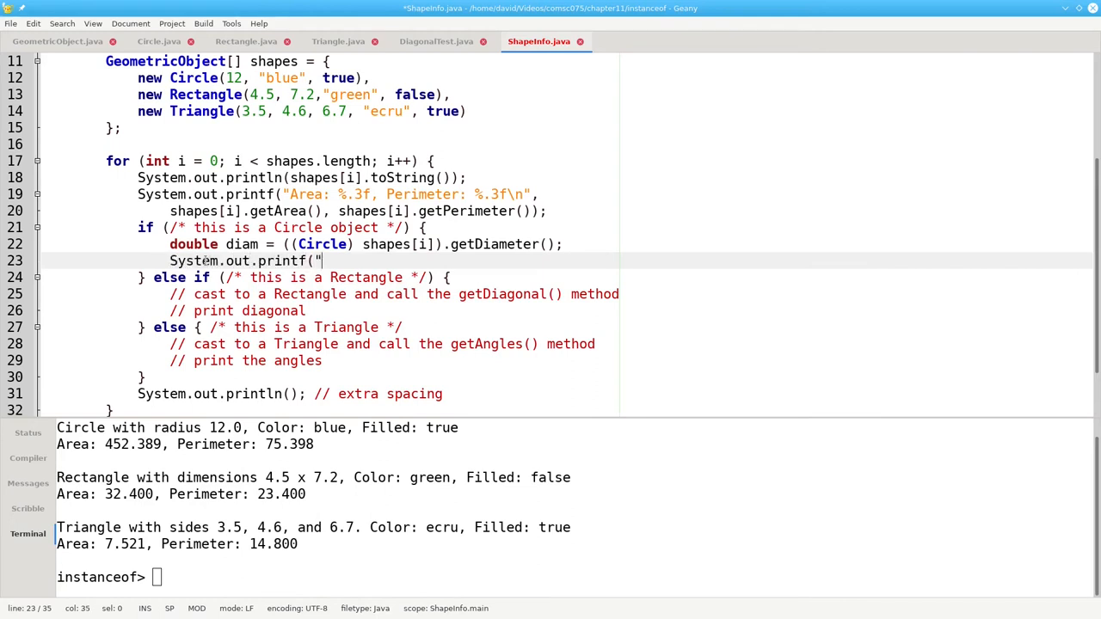
{"action": "type", "text": "Diameter: %.3f\\n\", diam);"}
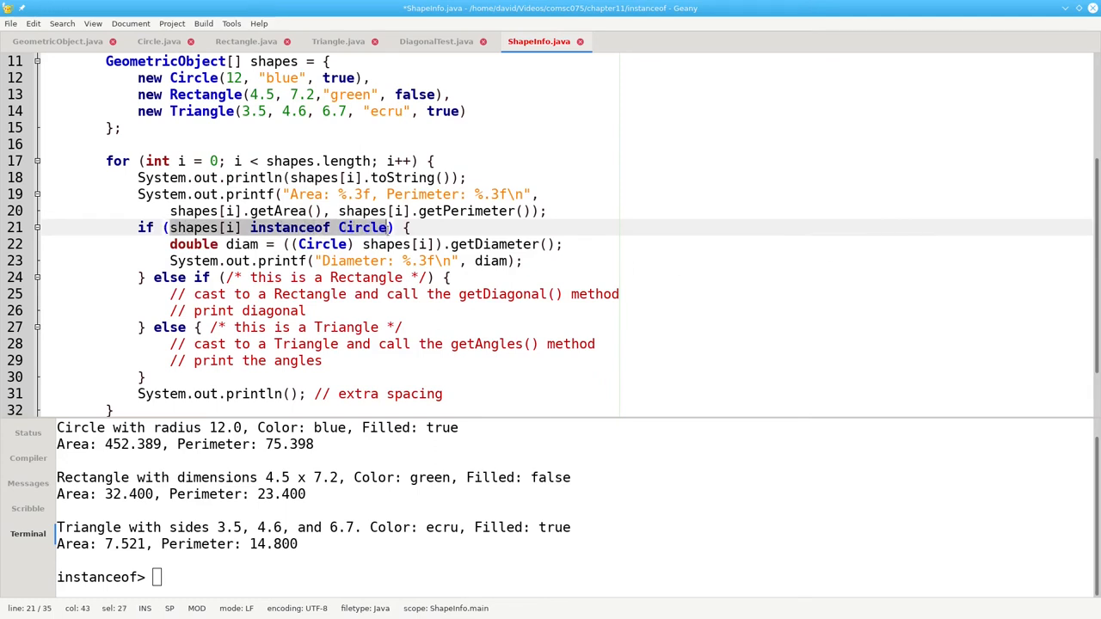
{"action": "mouse_move", "coordinate": [756, 210]}
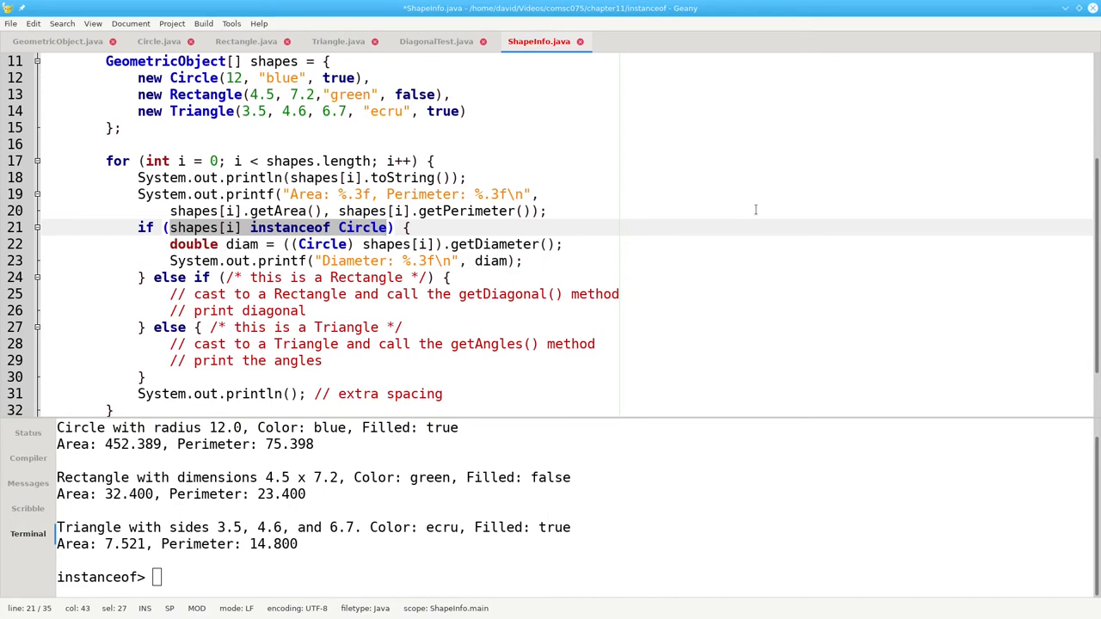
- Place the cursor at the Rectangle branch condition to write shapes[i] instanceof Rectangle
{"action": "left_click", "coordinate": [547, 210]}
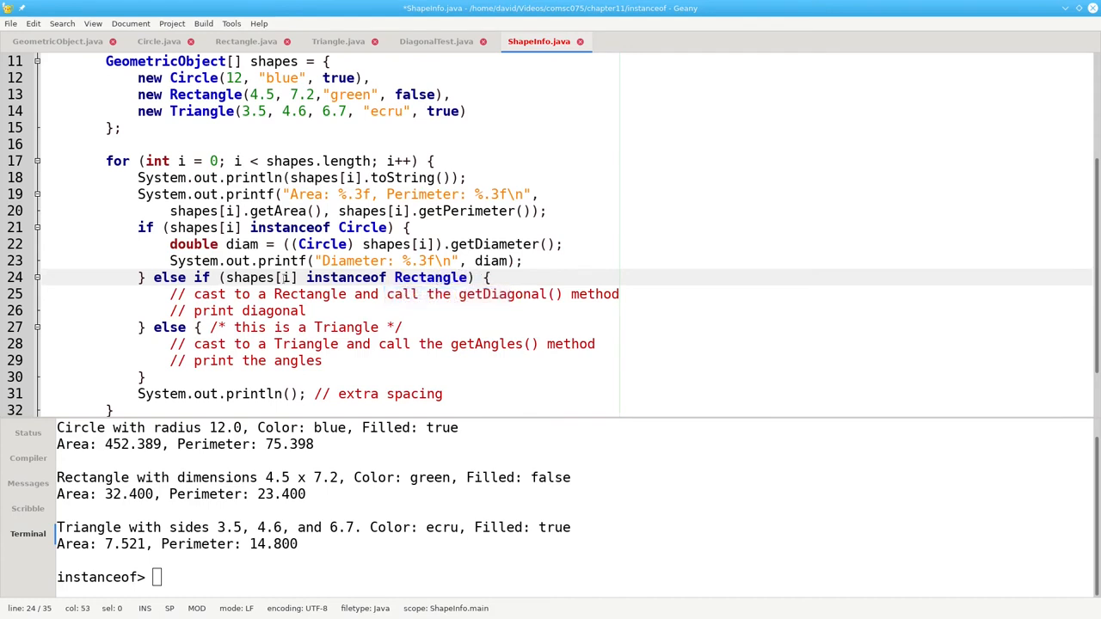
- Write 'double diag = ((Rectangle) shapes[i]).getDiagonal();' and print it with printf using diag
{"action": "type", "text": "double diag = (("}
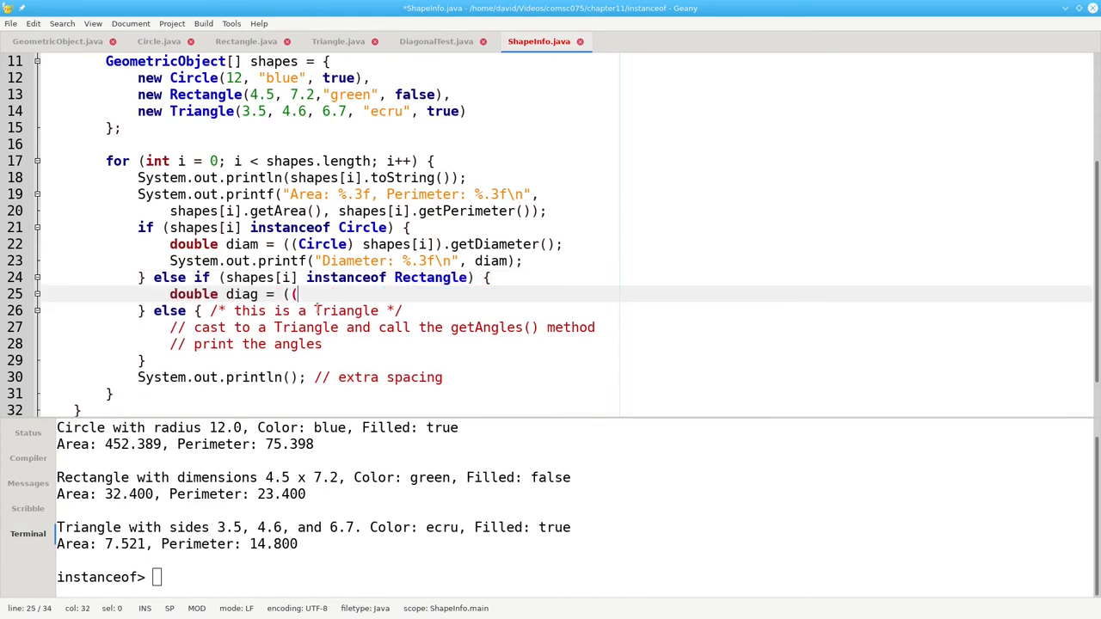
{"action": "type", "text": "Rectangl"}
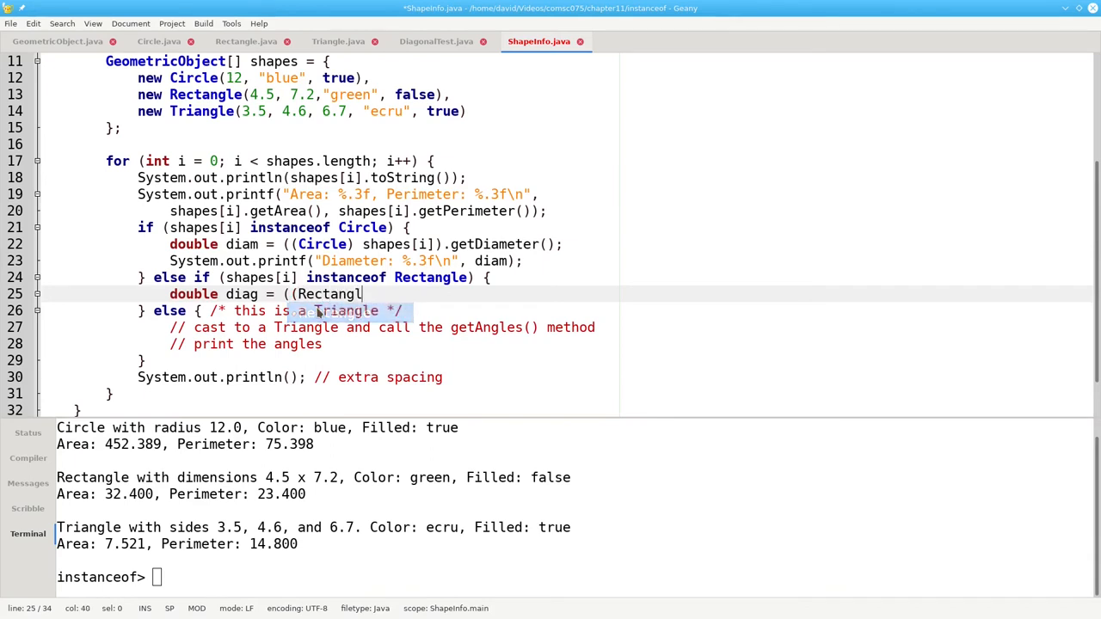
{"action": "type", "text": "e) shape"}
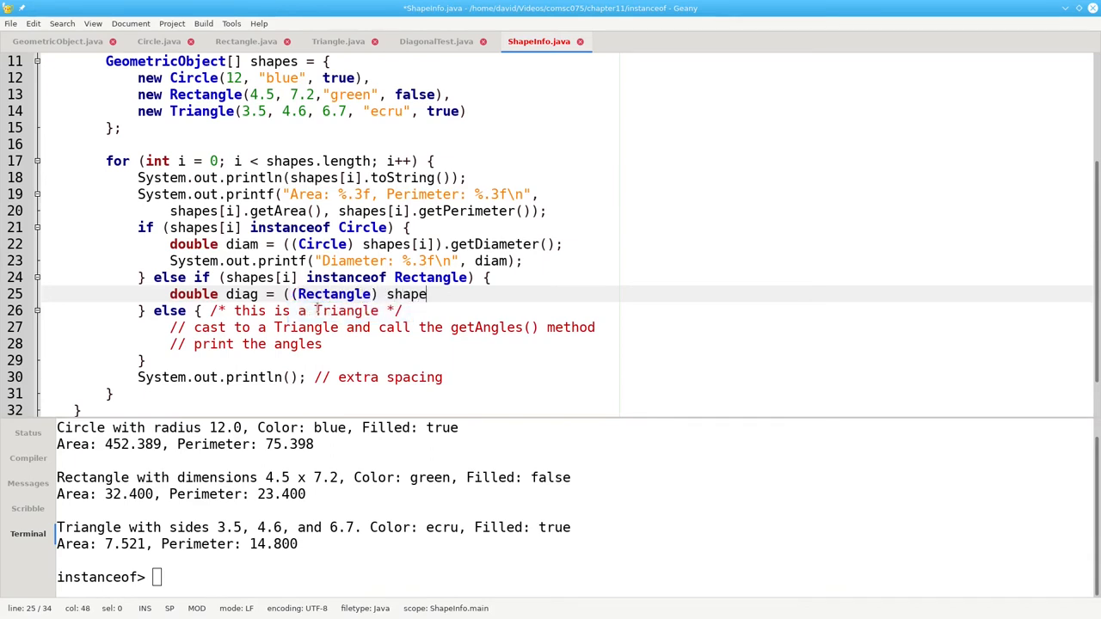
{"action": "type", "text": "s[i])"}
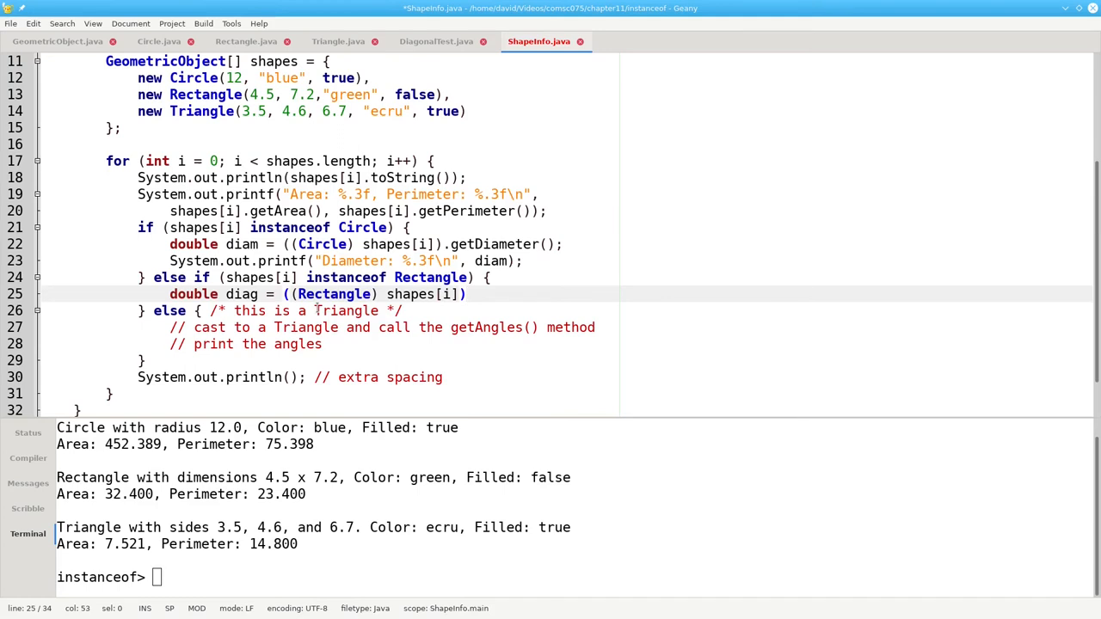
{"action": "type", "text": ".getDia"}
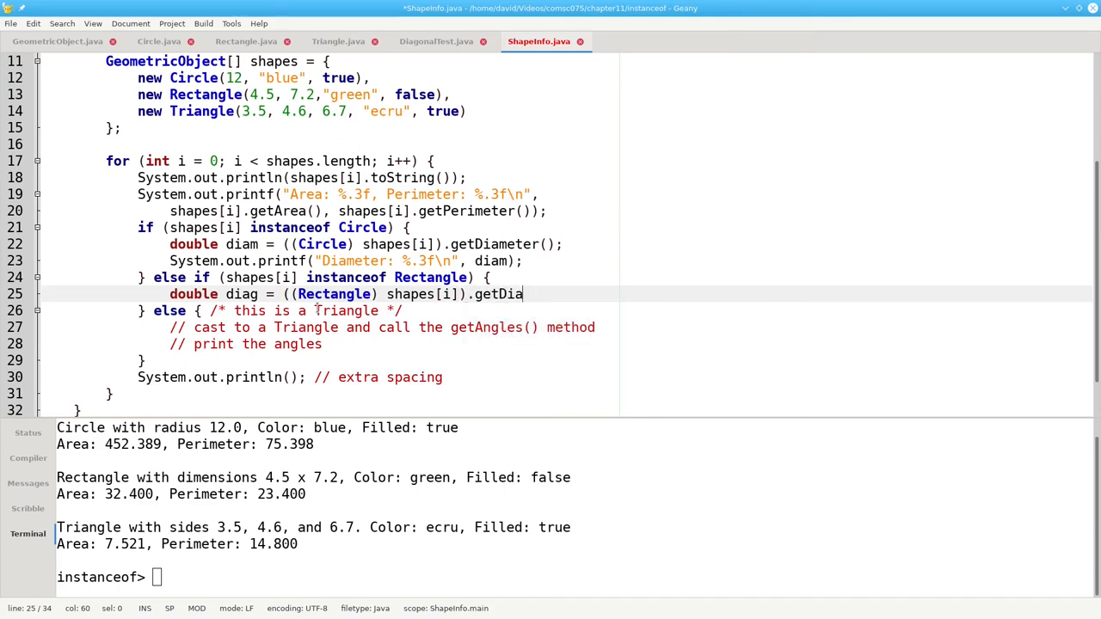
{"action": "type", "text": "gonal();"}
{"action": "type", "text": "System.out.printf(\"Diagonal: %.3f\\n\","}
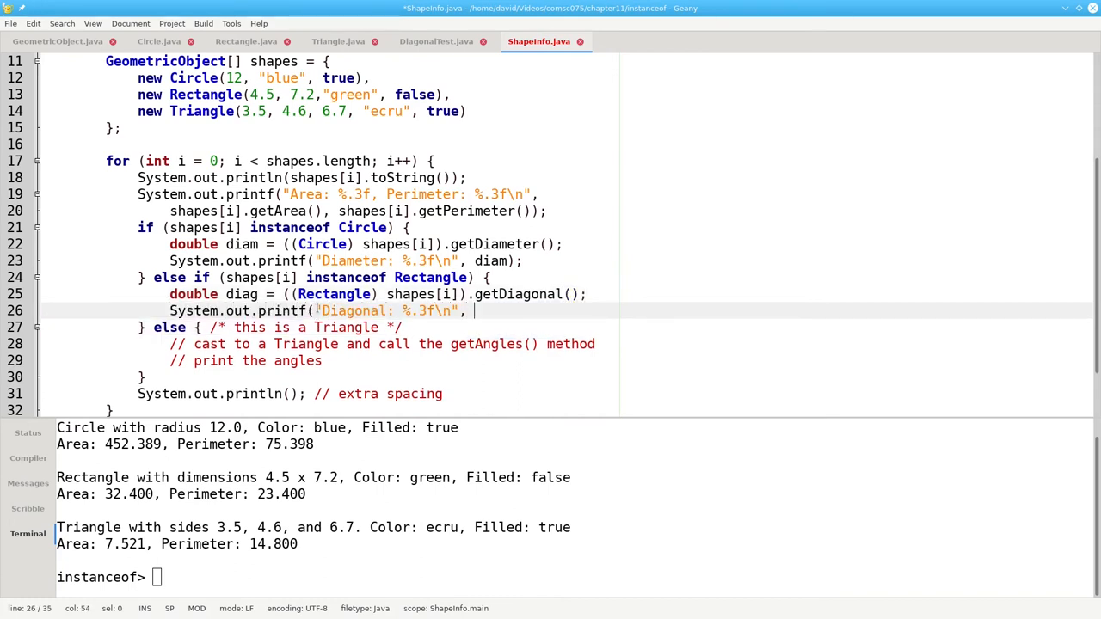
{"action": "type", "text": "diag);"}
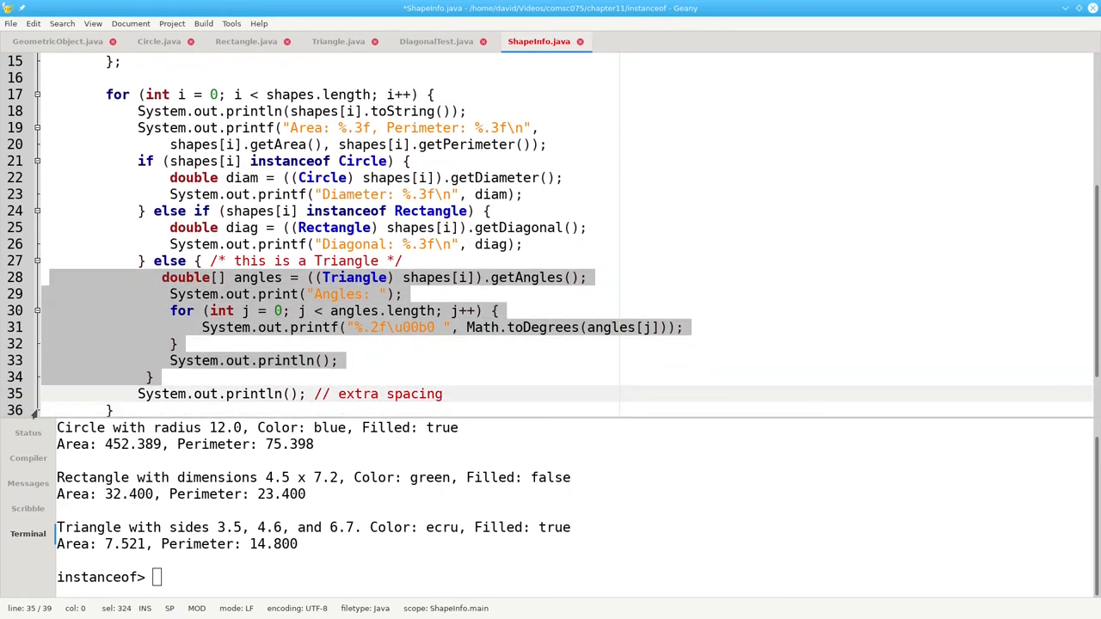
- Run 'java ShapeInfo', now also printing diameter, diagonal 8.491 and the triangle's angles in degrees
{"action": "left_click", "coordinate": [203, 25]}
{"action": "type", "text": "java ShapeI"}
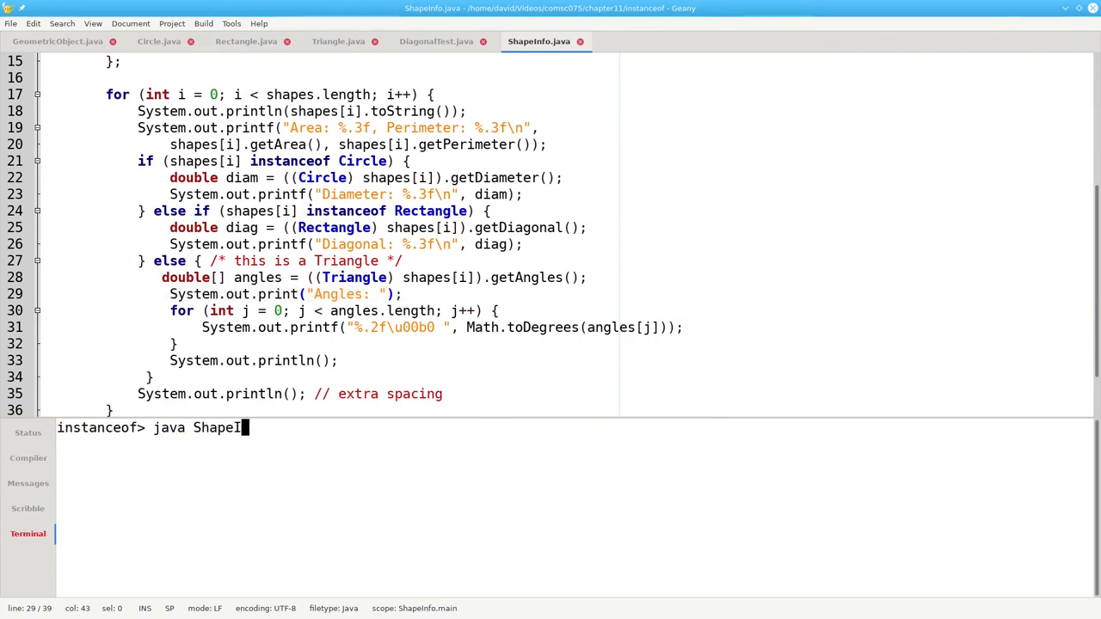
{"action": "key", "text": "Return"}
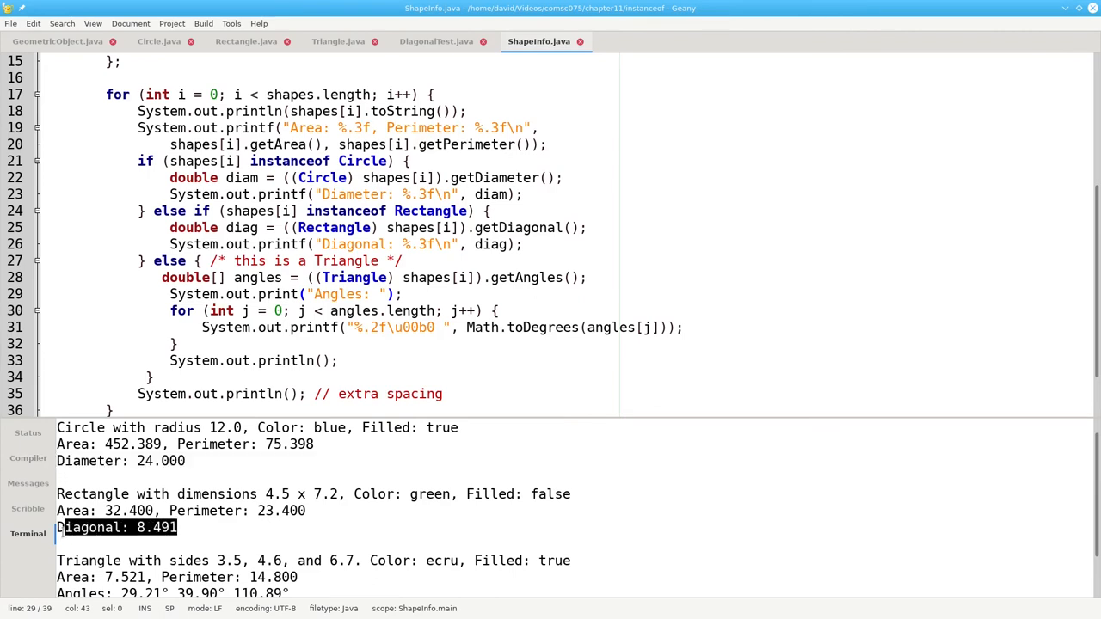
{"action": "scroll", "scroll_direction": "down", "scroll_amount": 3}
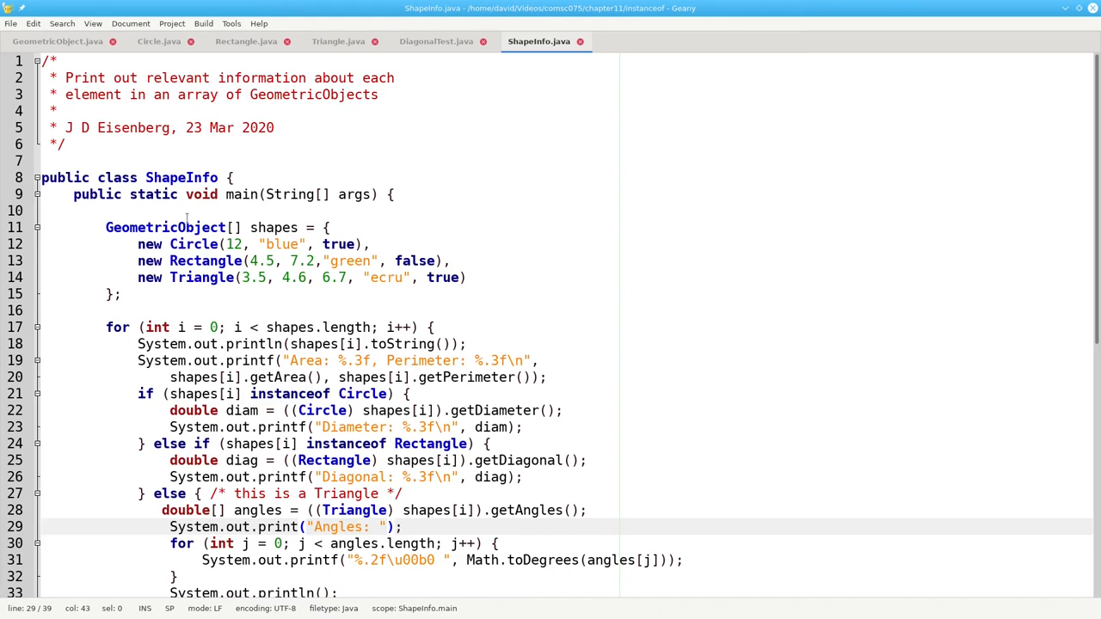
- Highlight the GeometricObject array type on line 11 of ShapeInfo.java
{"action": "double_click", "coordinate": [165, 227]}
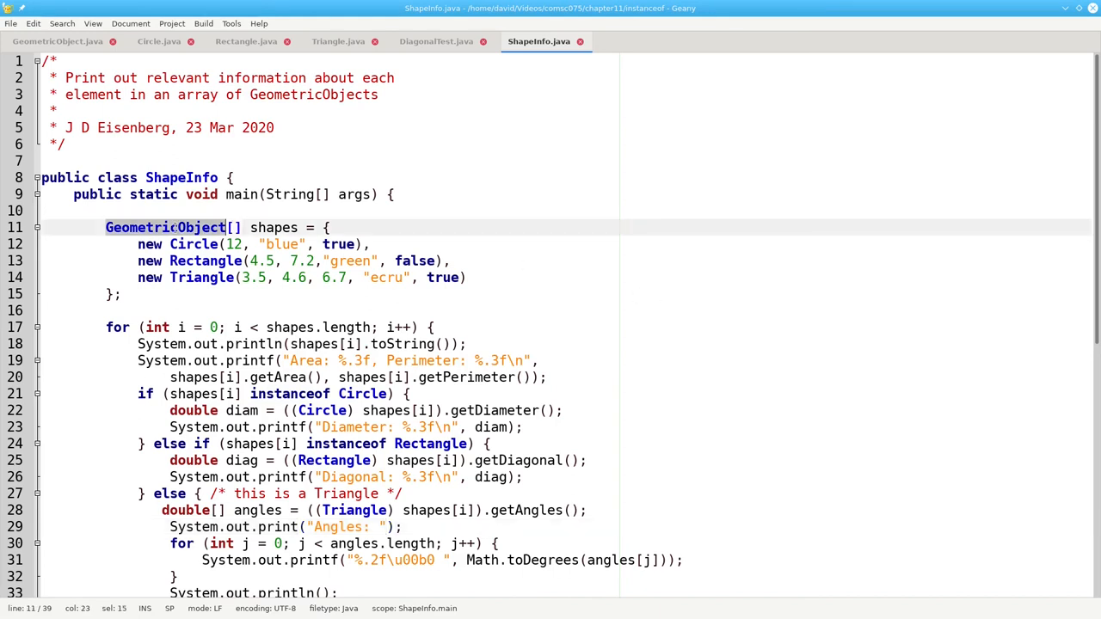